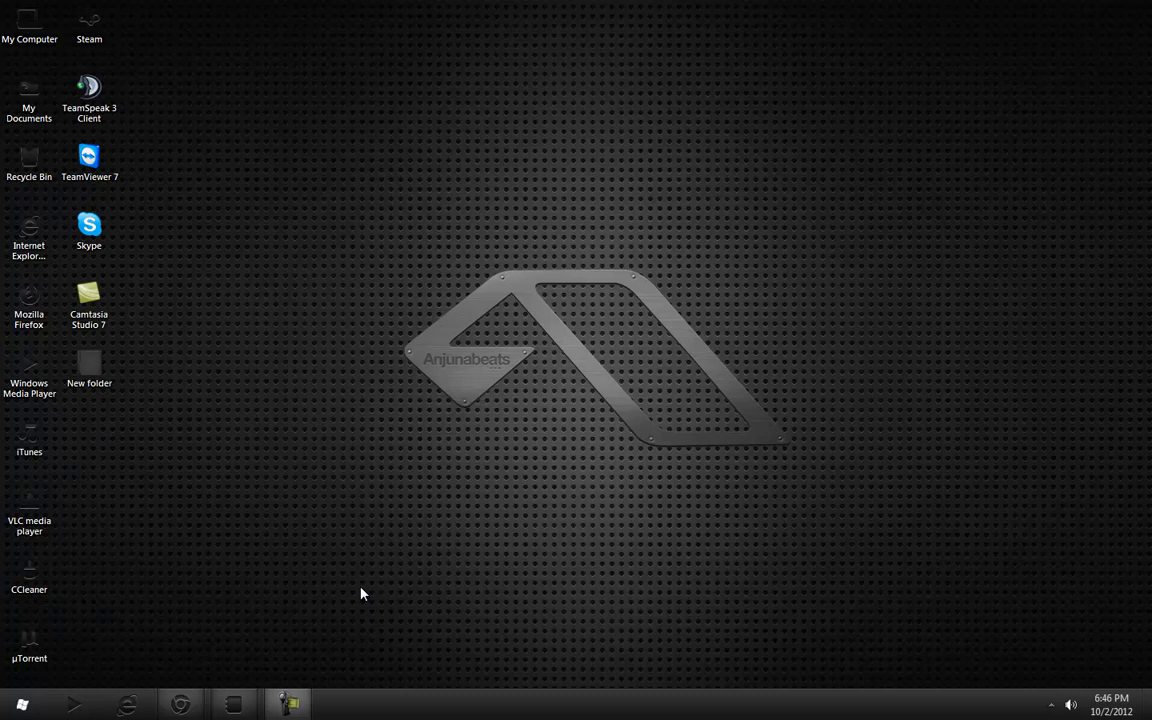
mouse_move(357, 593)
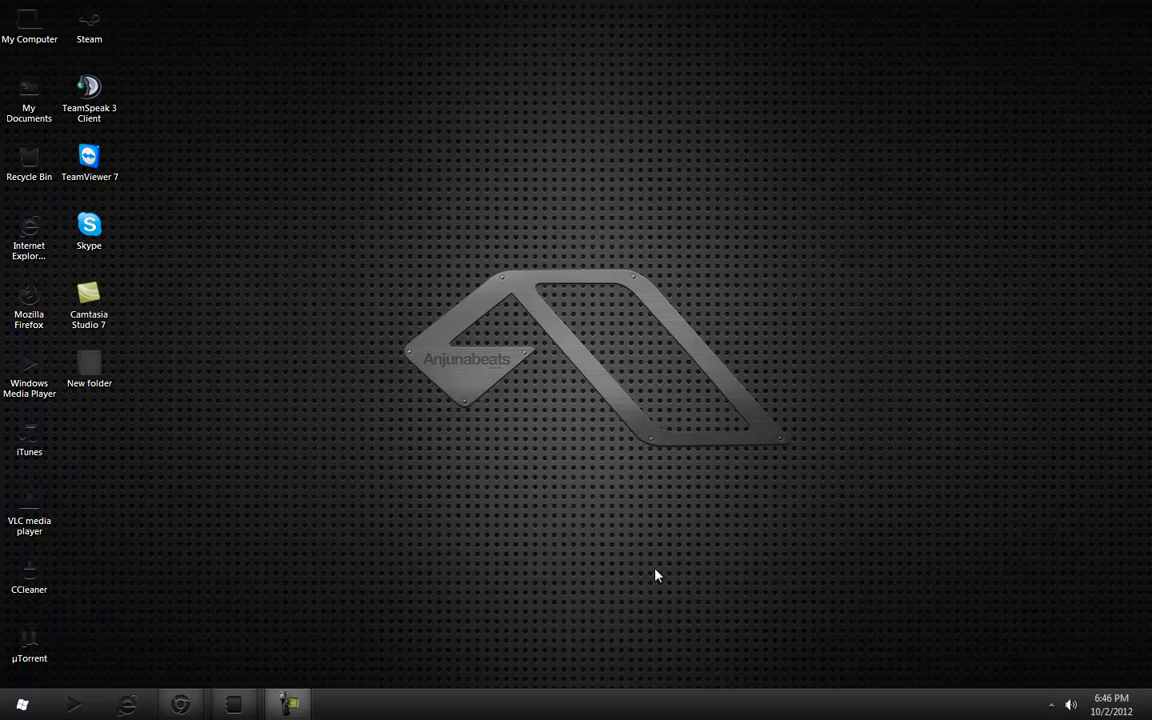
mouse_move(197, 407)
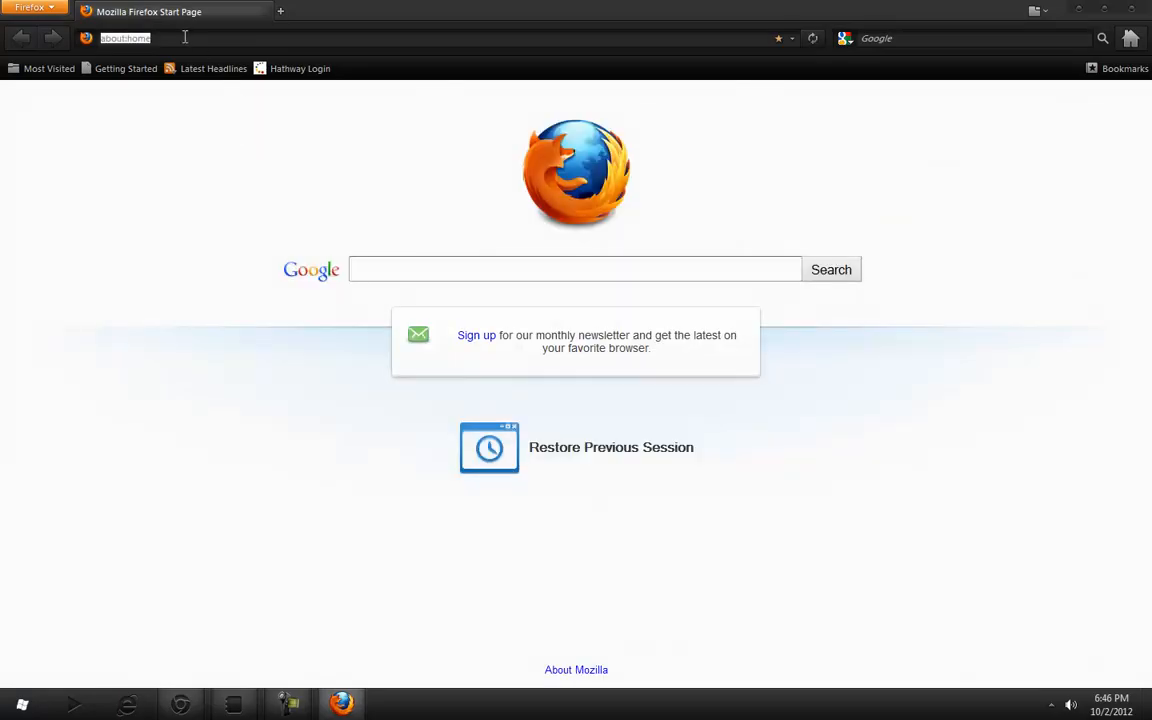
type("www.esl.eu/register_player")
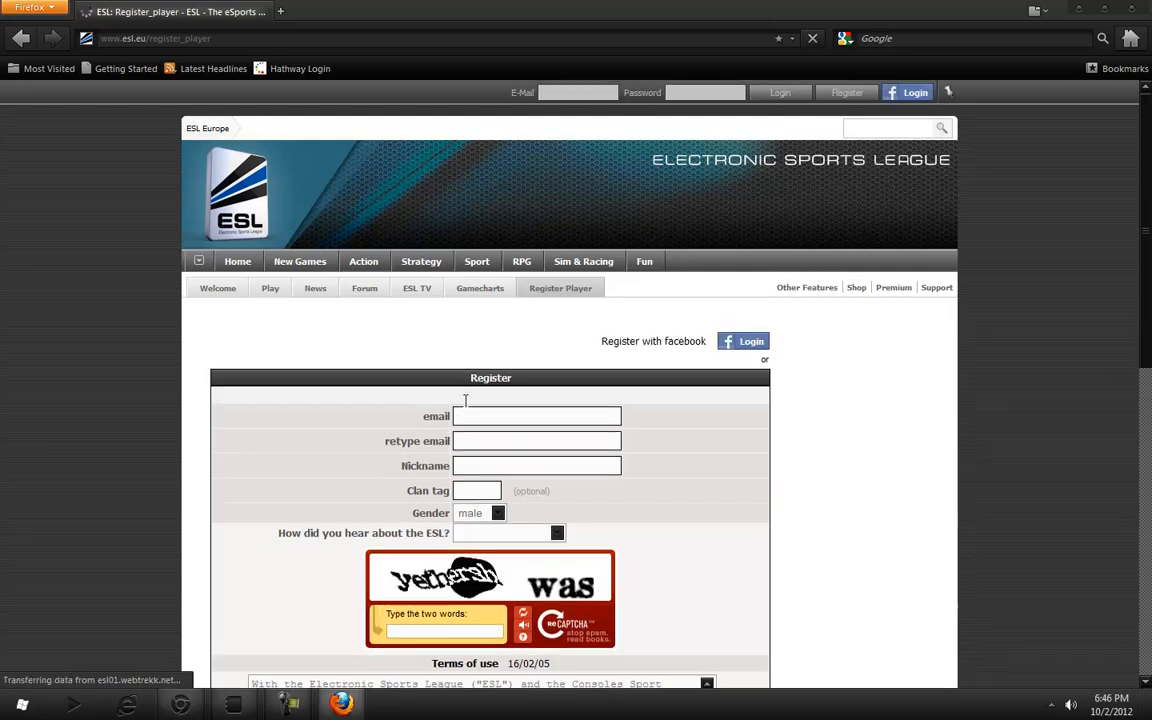
scroll("down", 3)
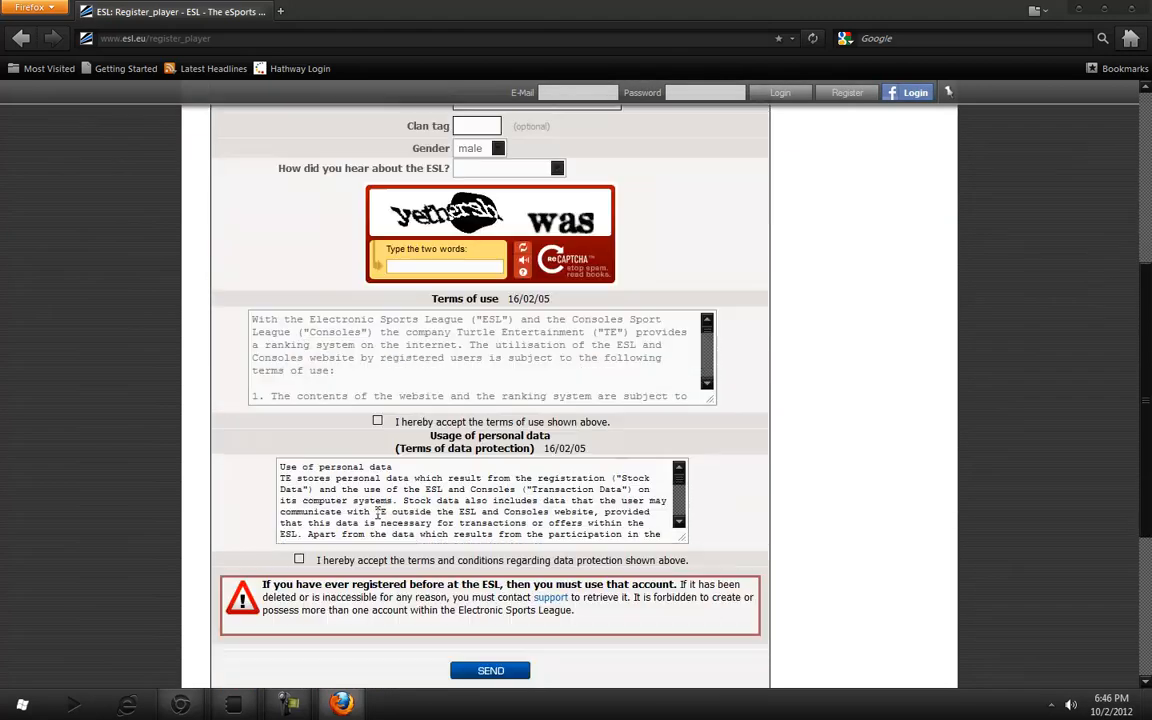
left_click(299, 559)
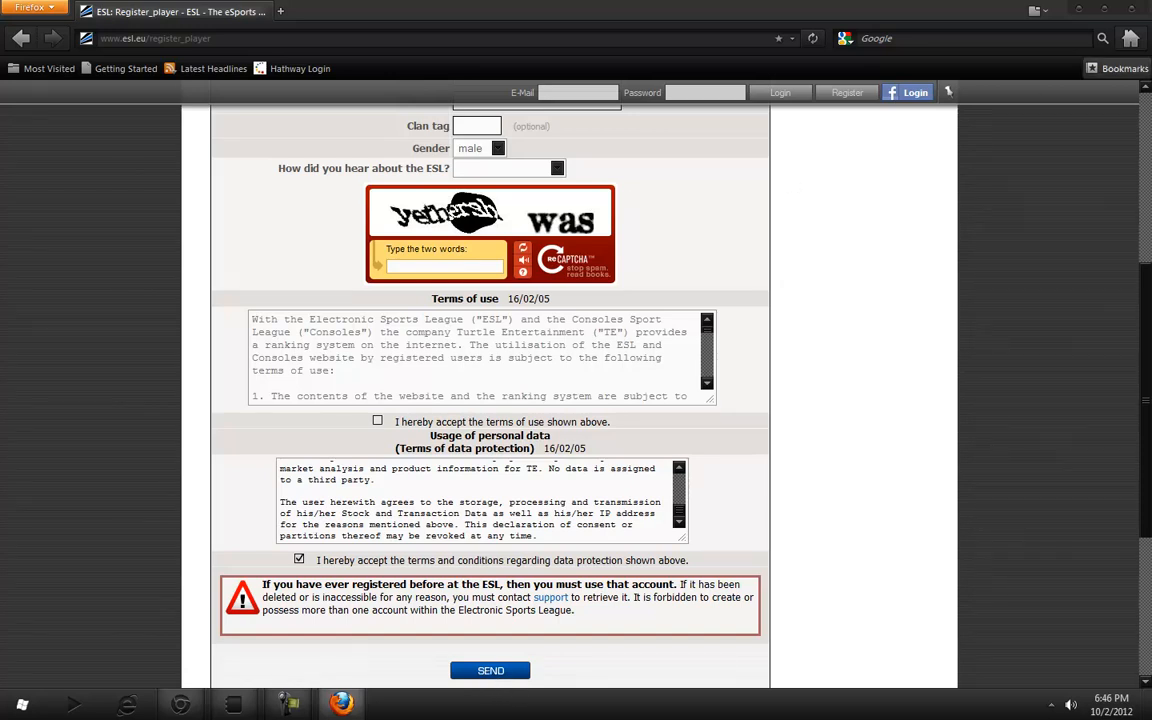
scroll("up", 3)
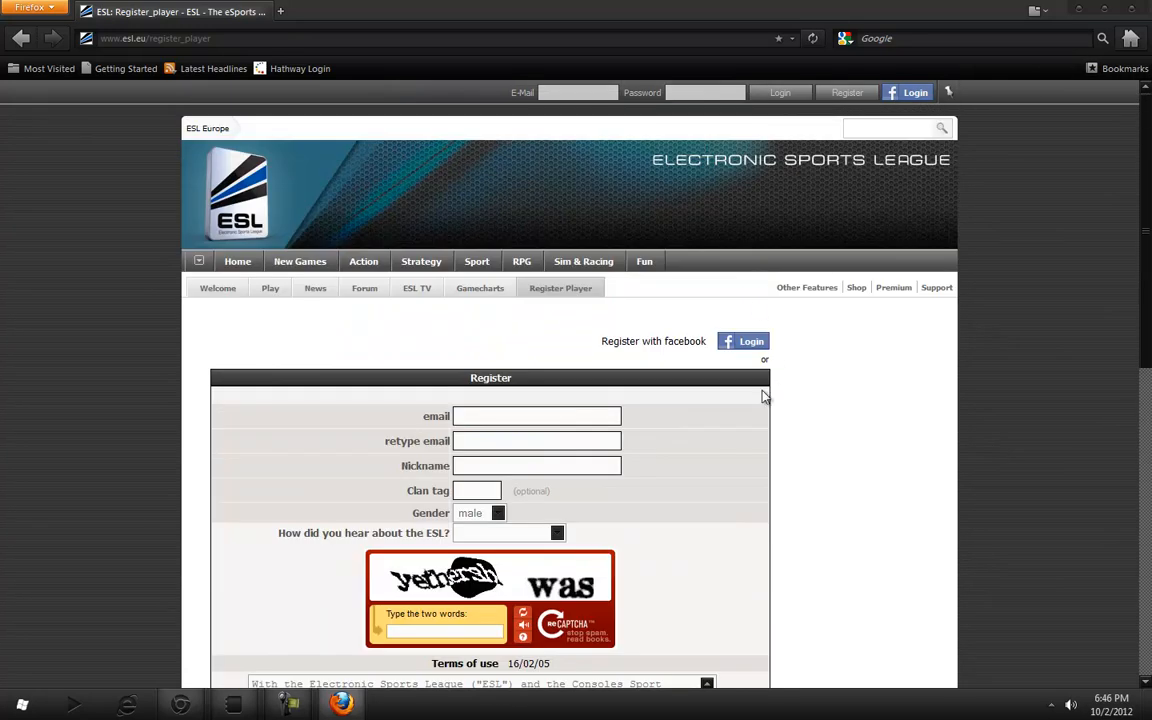
mouse_move(747, 380)
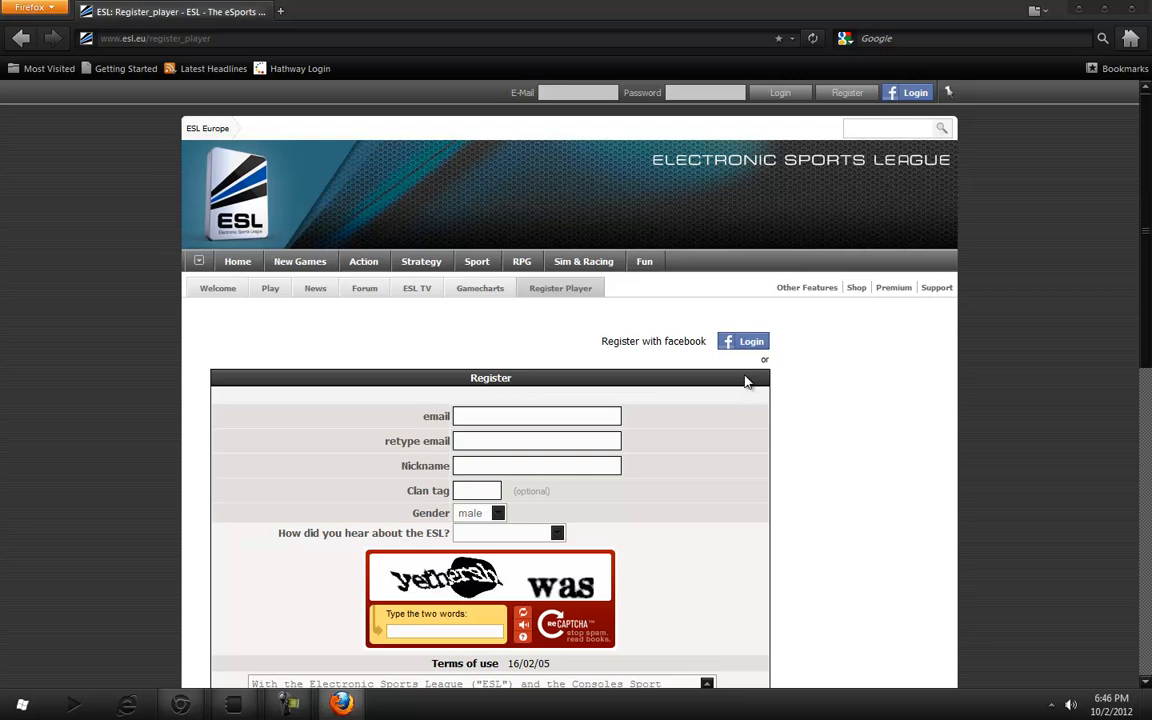
mouse_move(648, 399)
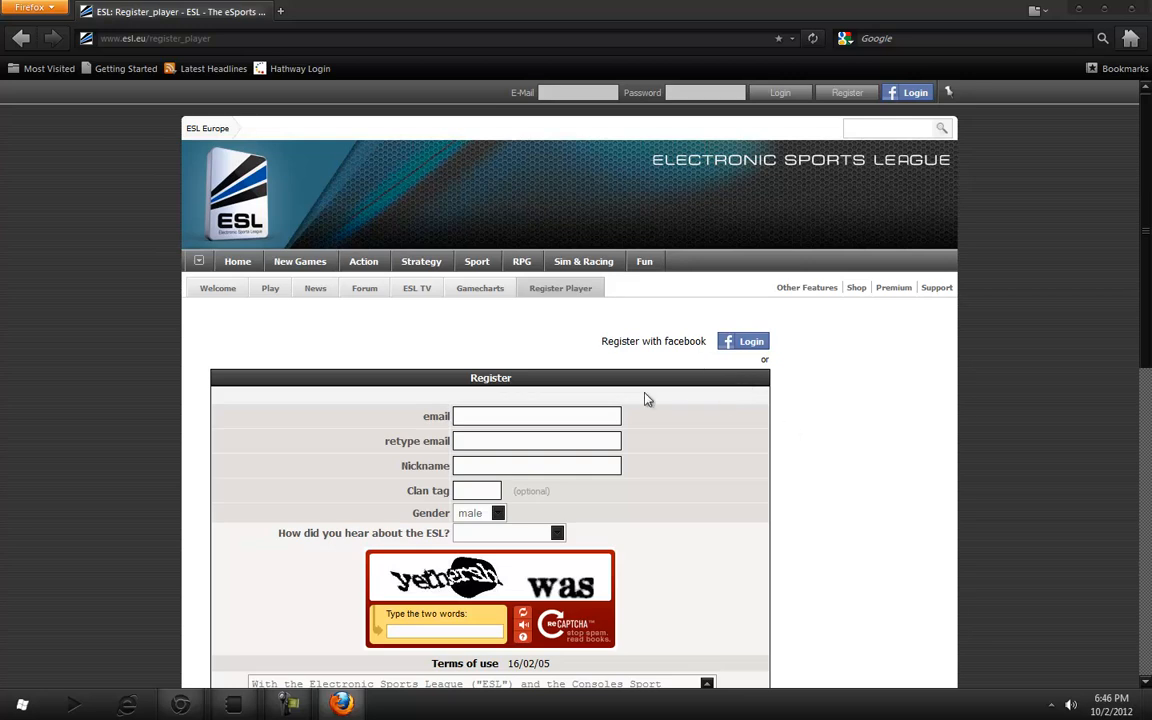
mouse_move(1131, 11)
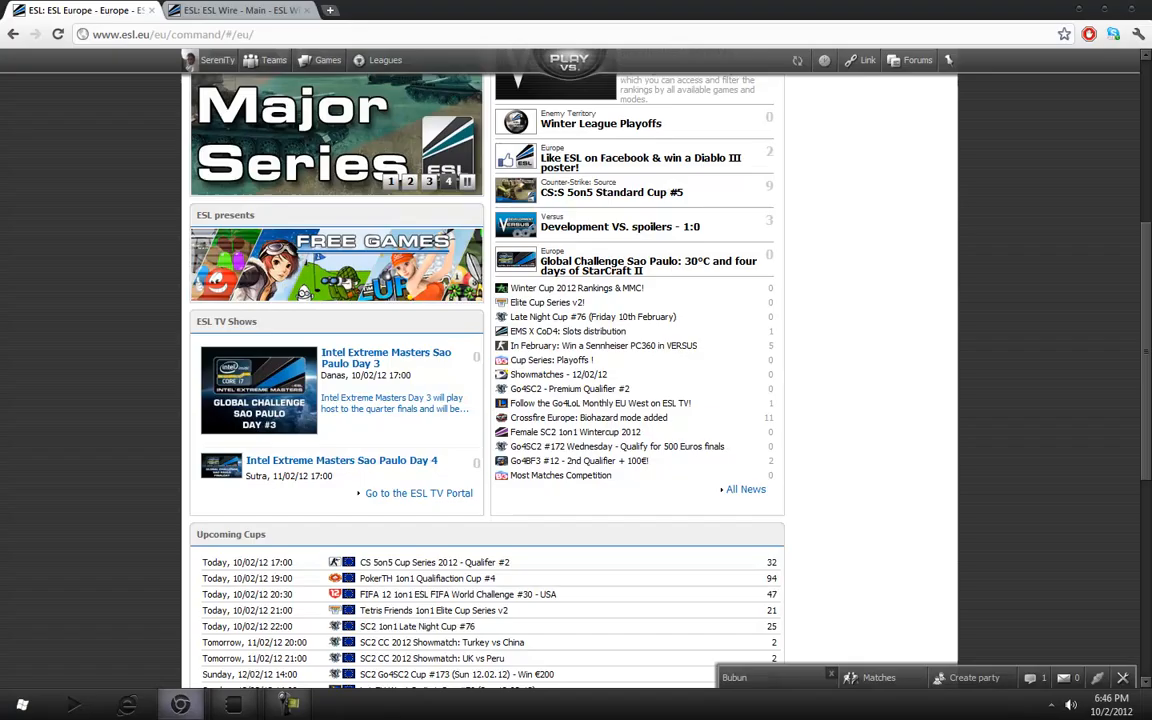
Go from the username menu through Settings to the Gameaccounts (SteamID) add page.
scroll("up", 3)
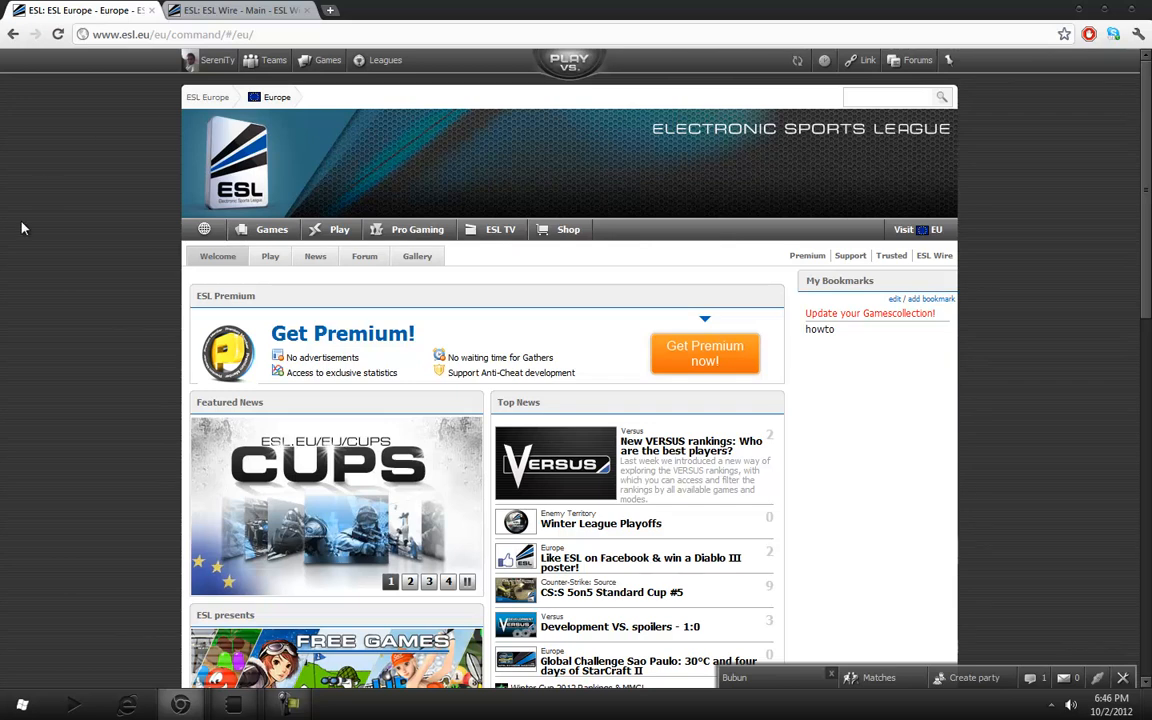
left_click(212, 60)
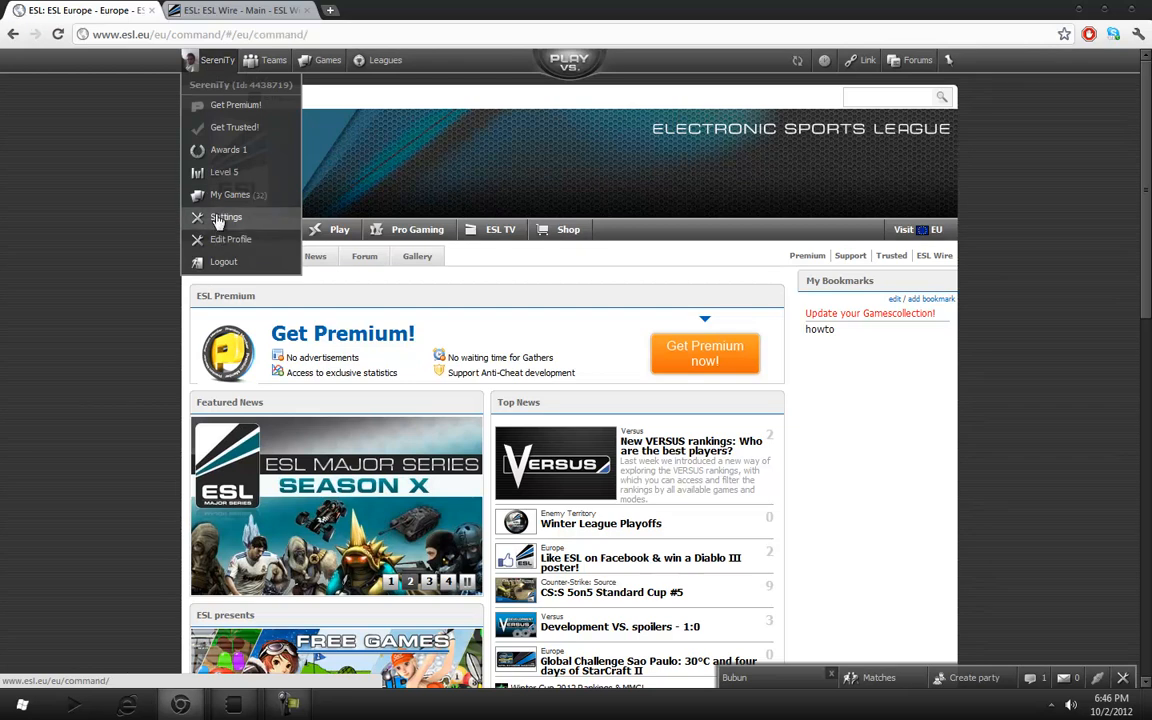
left_click(226, 217)
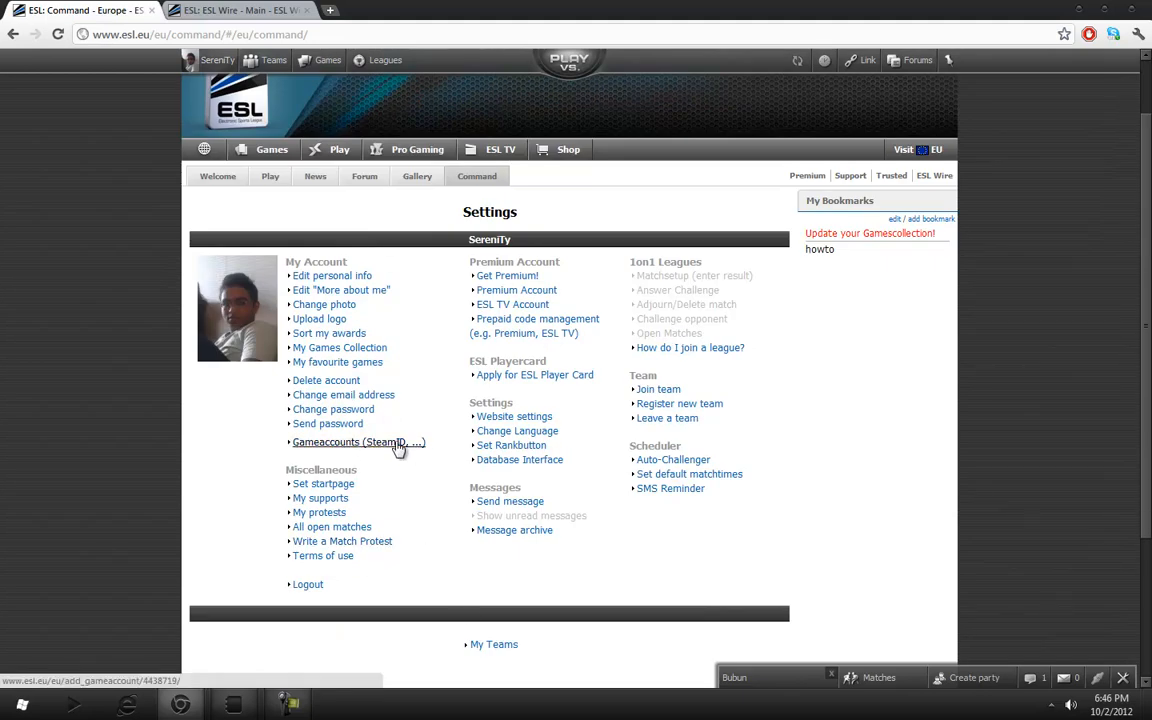
left_click(350, 442)
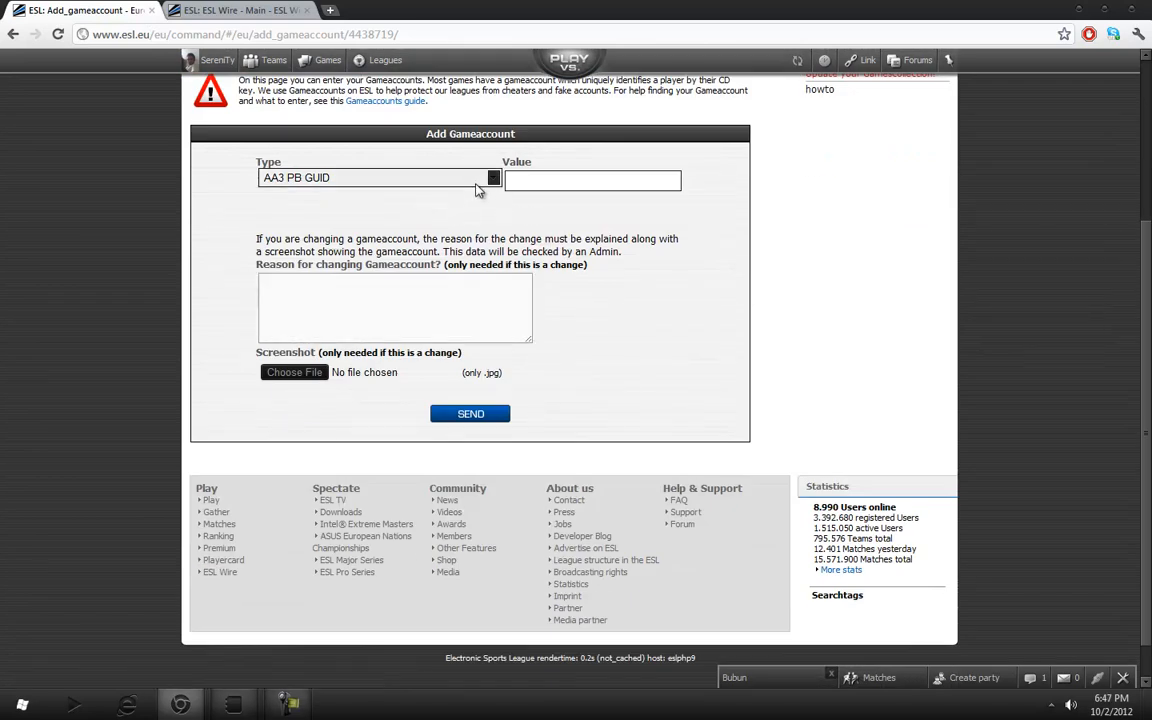
left_click(493, 178)
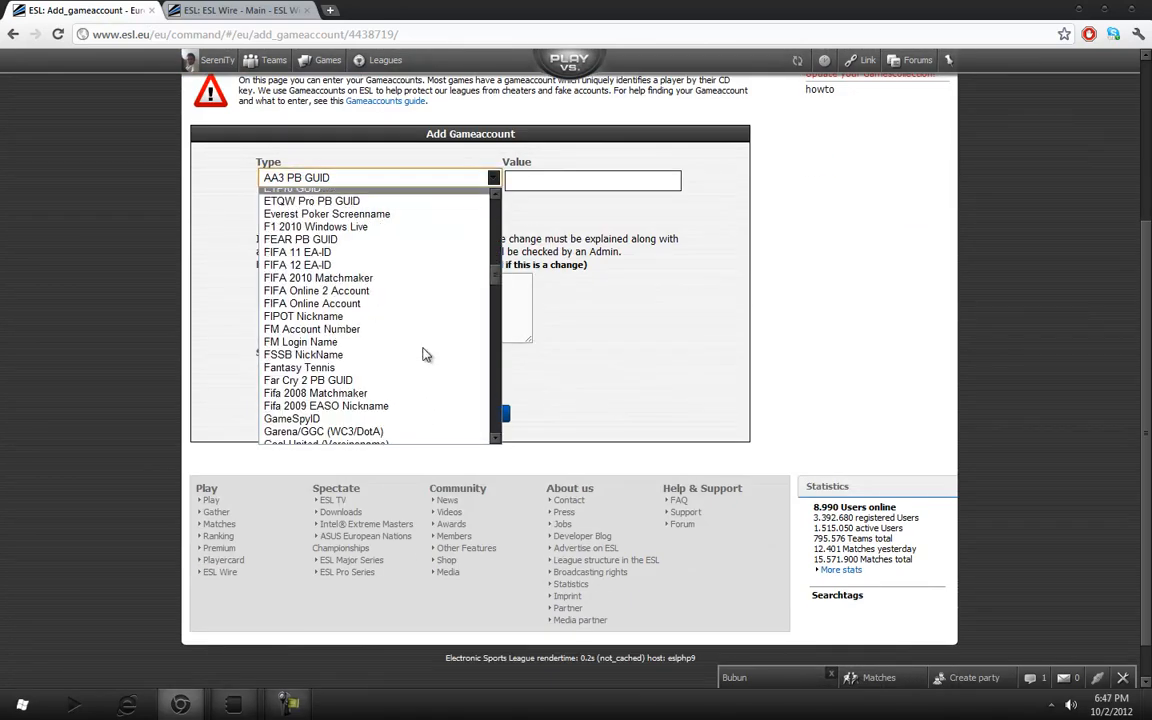
scroll("down", 3)
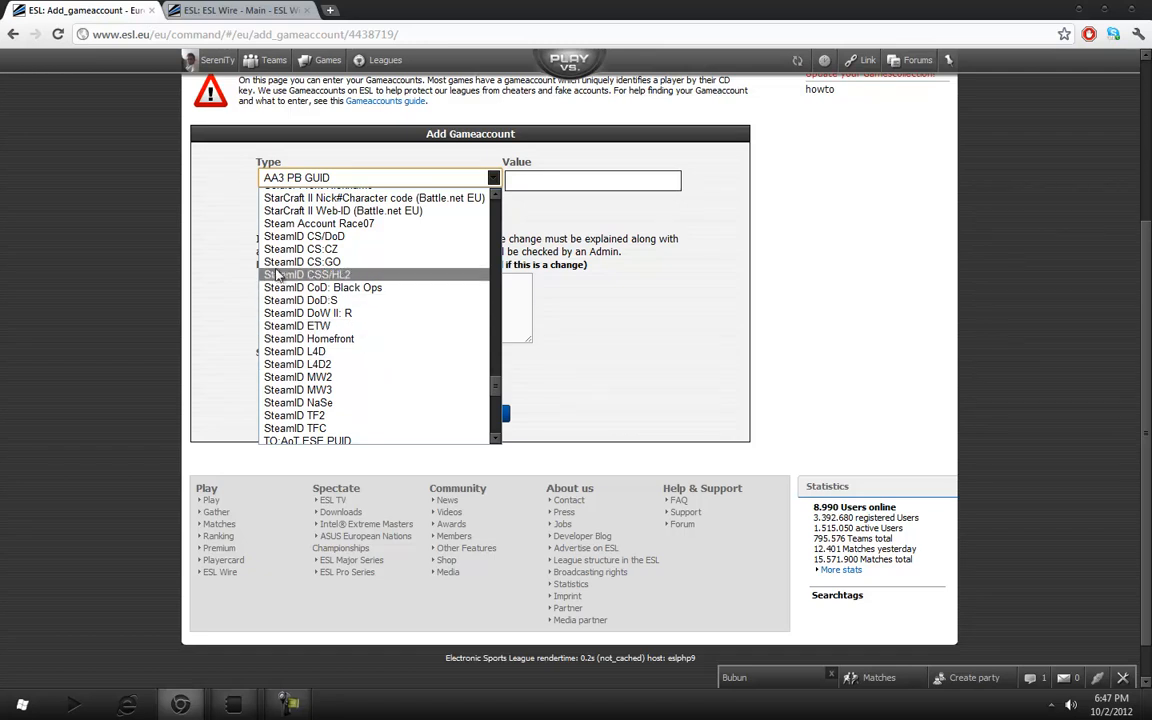
left_click(305, 274)
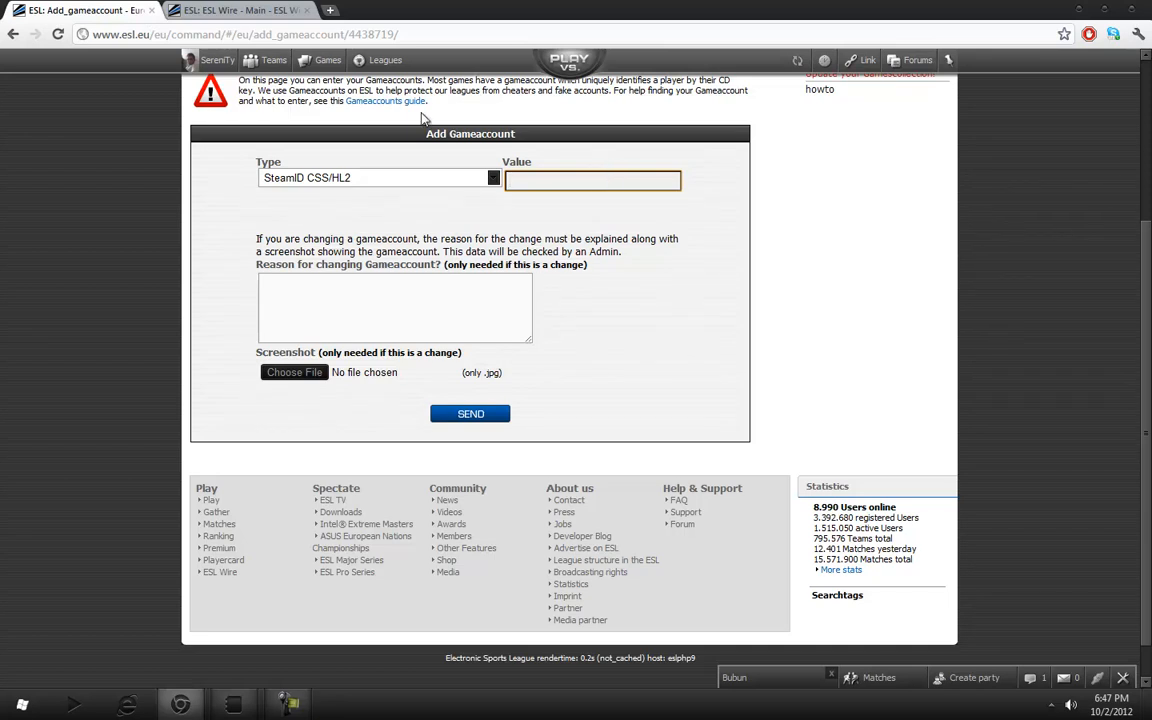
mouse_move(956, 54)
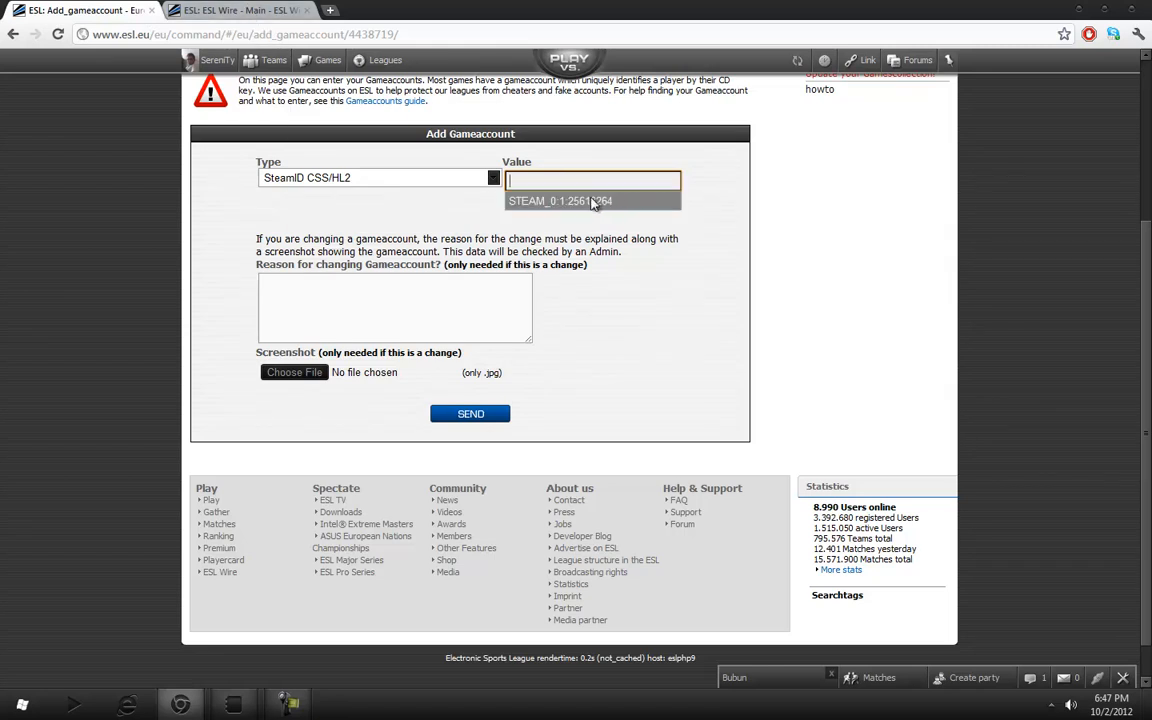
type("STEAM_0:1:25618264")
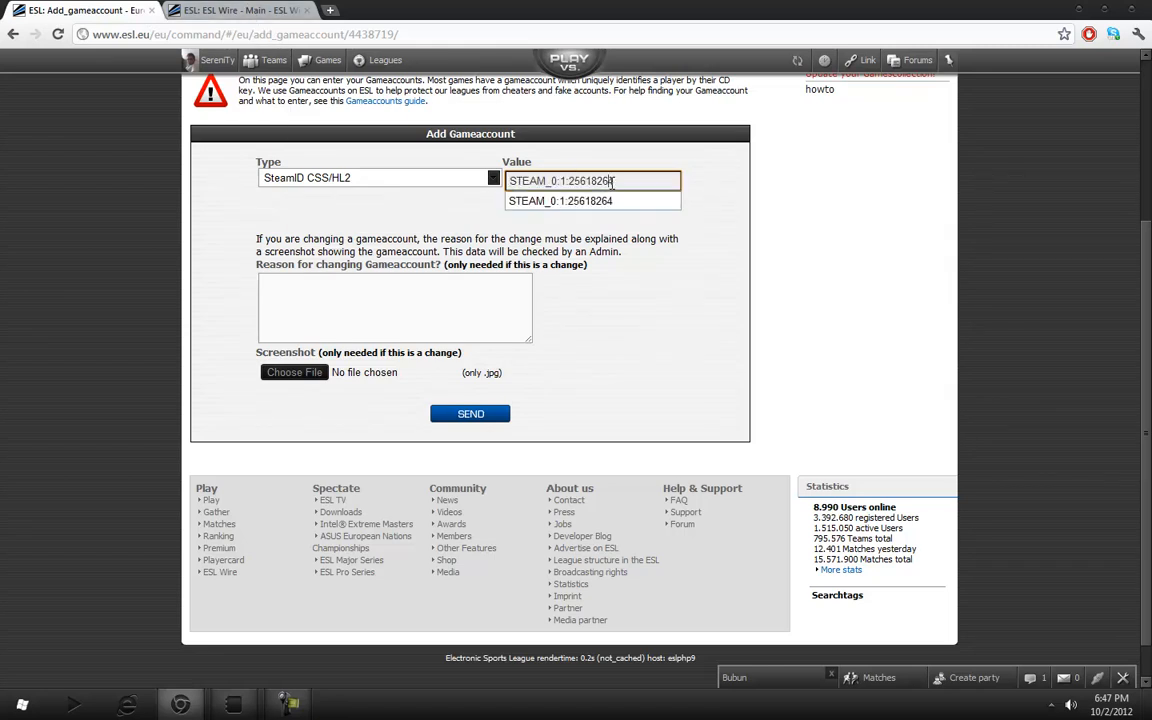
left_click(592, 200)
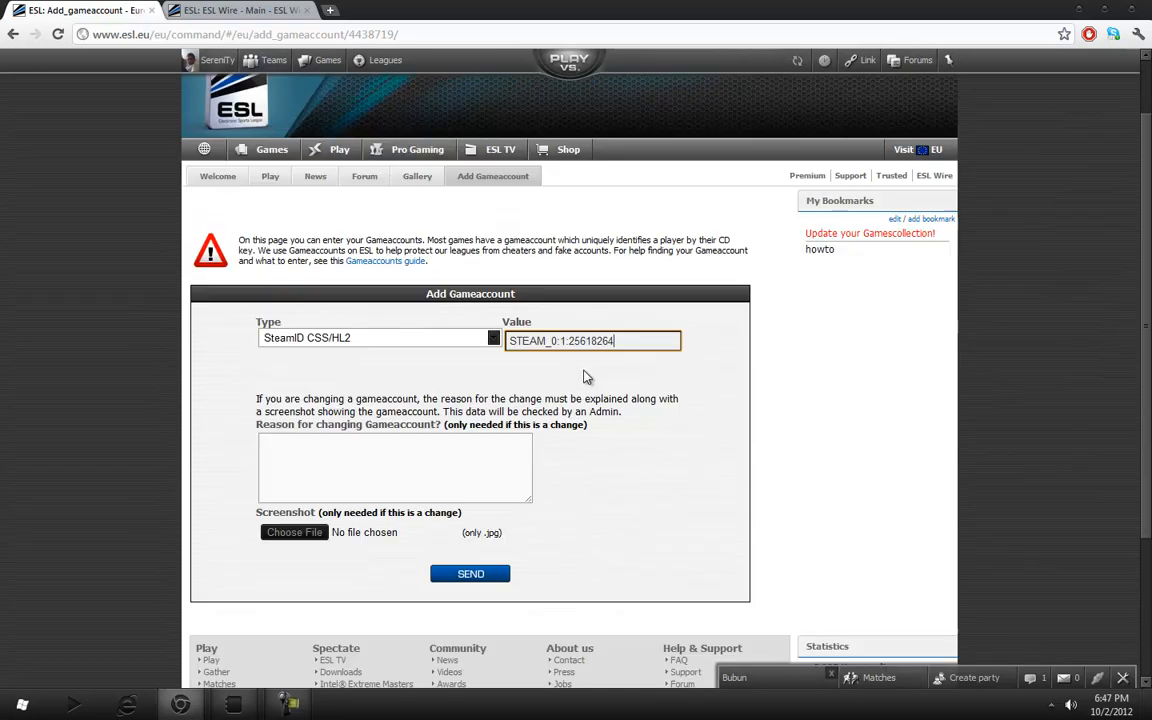
scroll("down", 3)
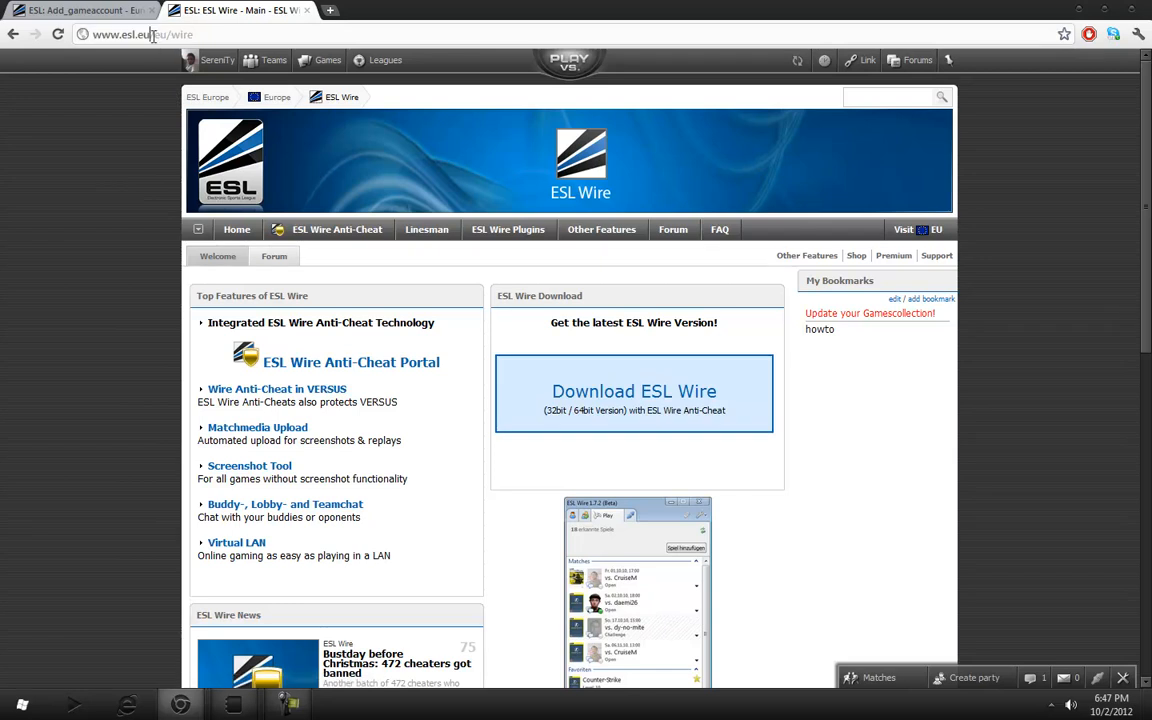
Download ESL Wire and accept its privacy terms.
scroll("down", 3)
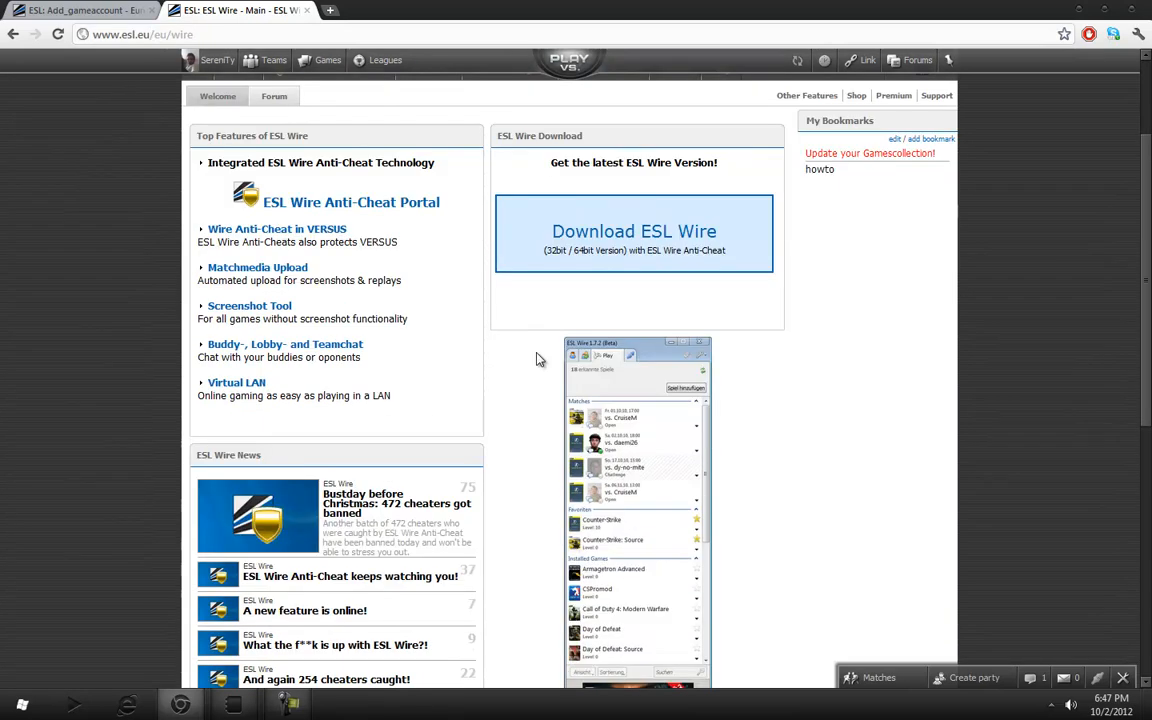
left_click(633, 231)
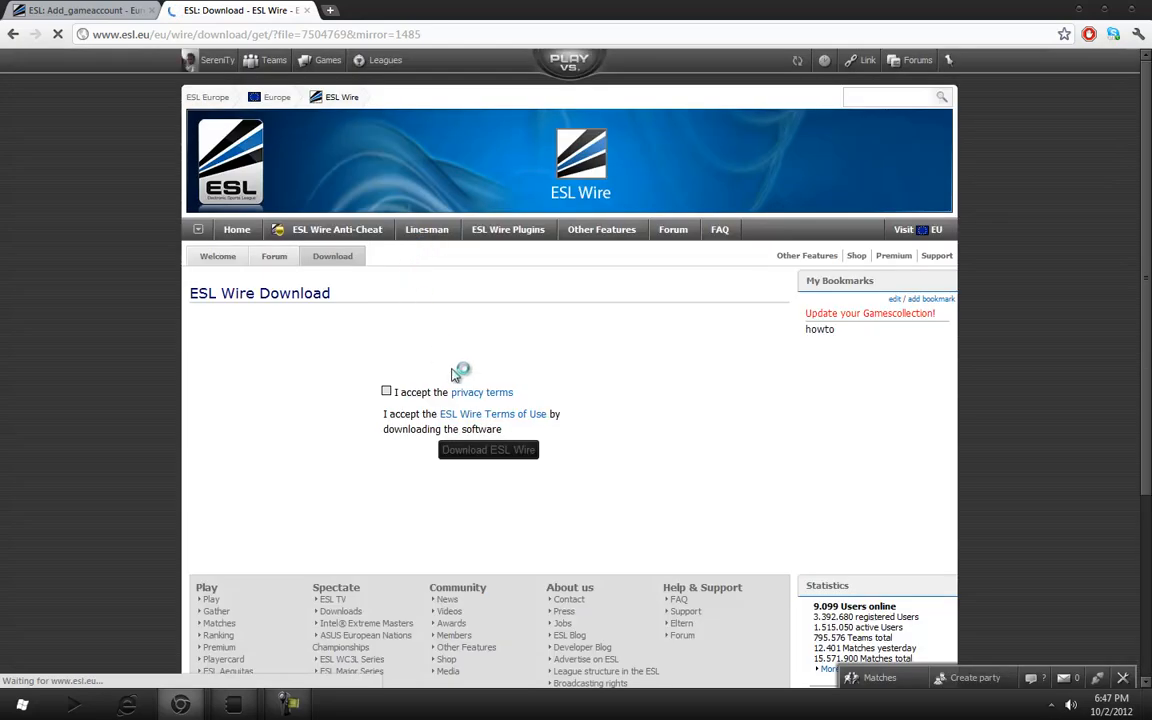
left_click(386, 391)
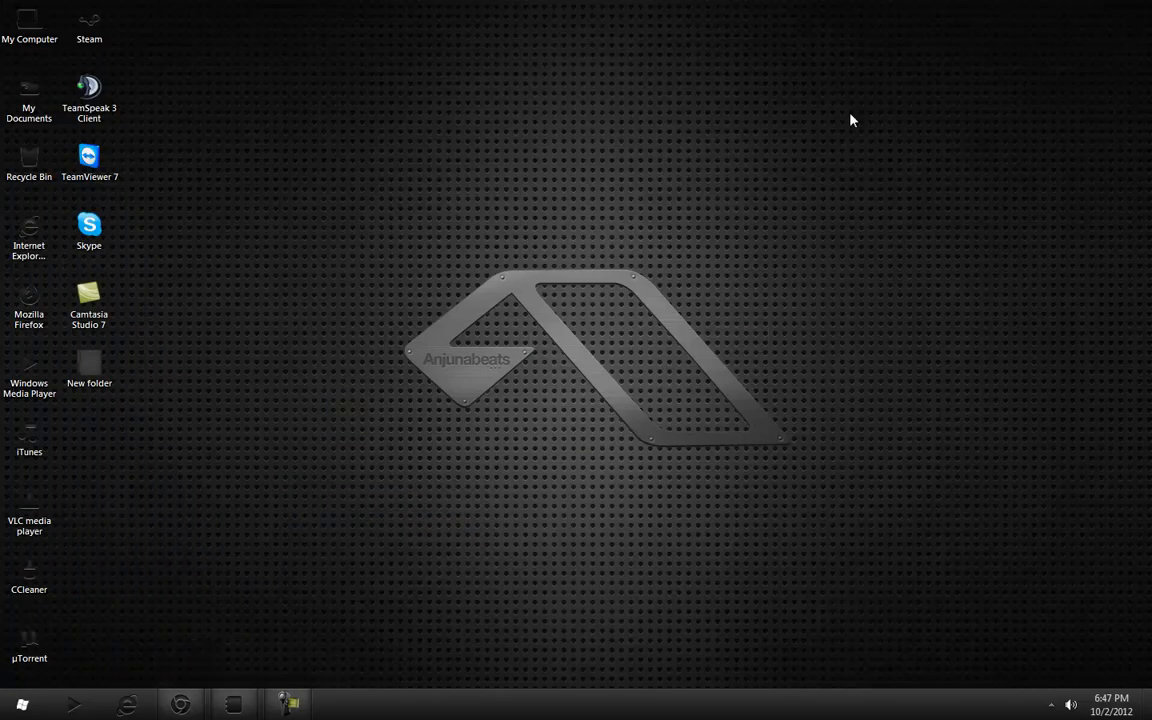
Launch ESL Wire from All Programs and wait until it shows Online.
left_click(33, 702)
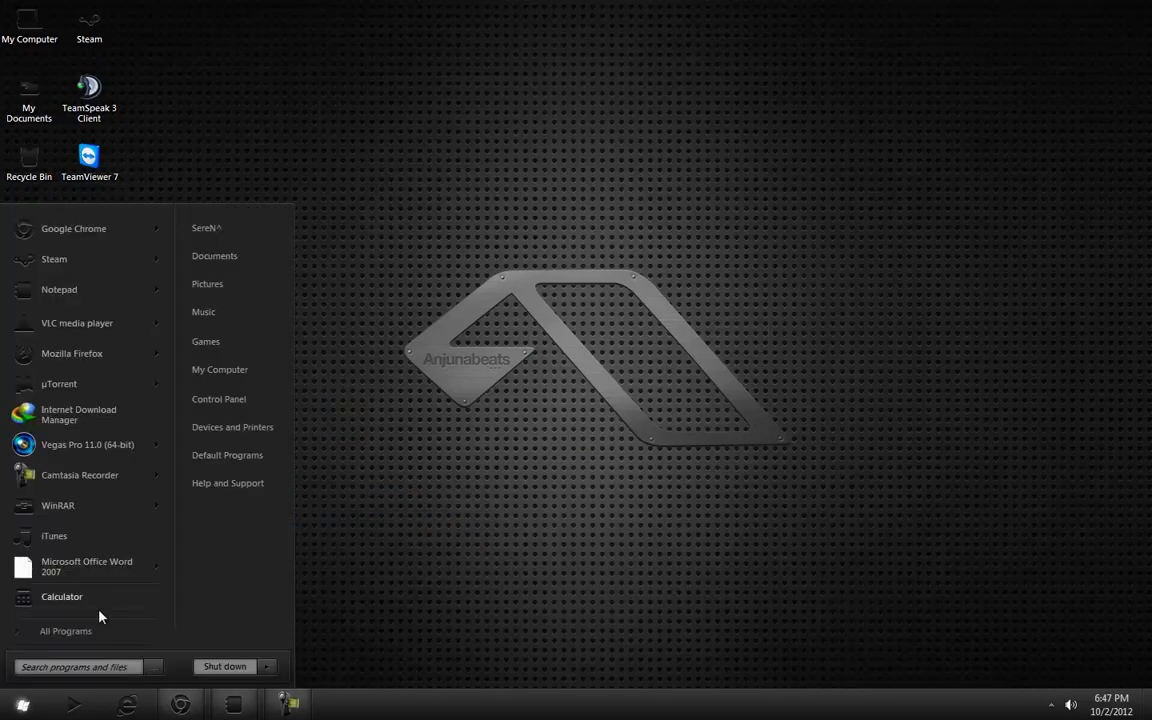
mouse_move(68, 631)
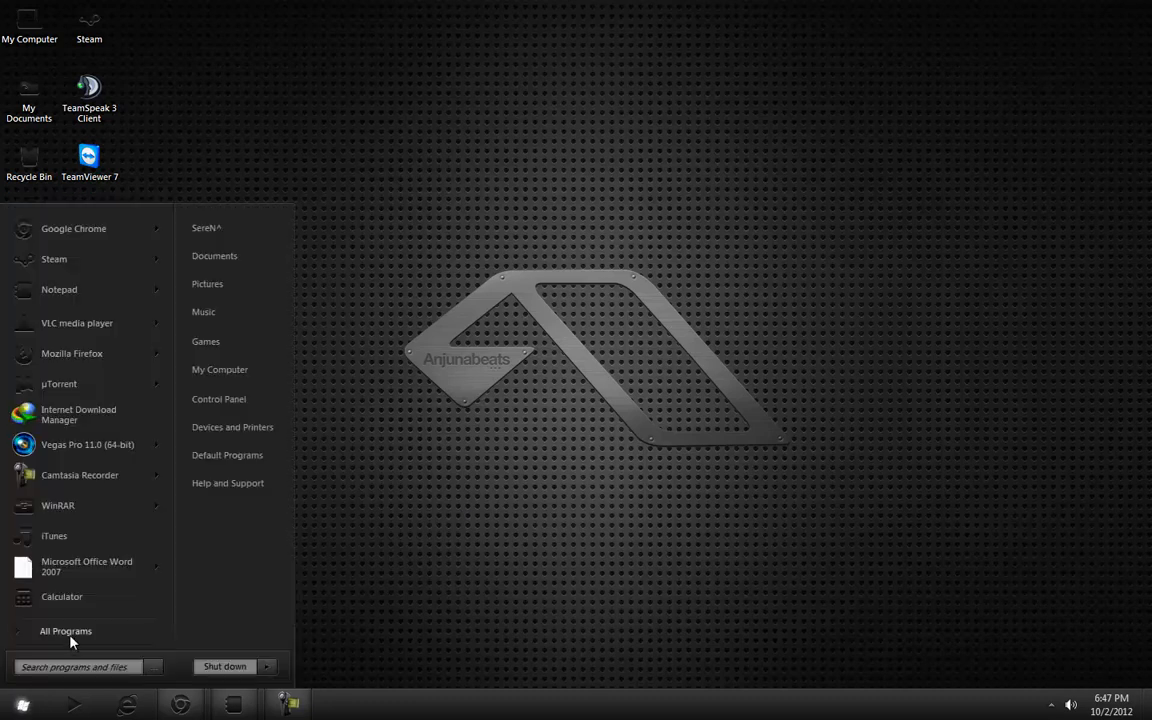
left_click(65, 631)
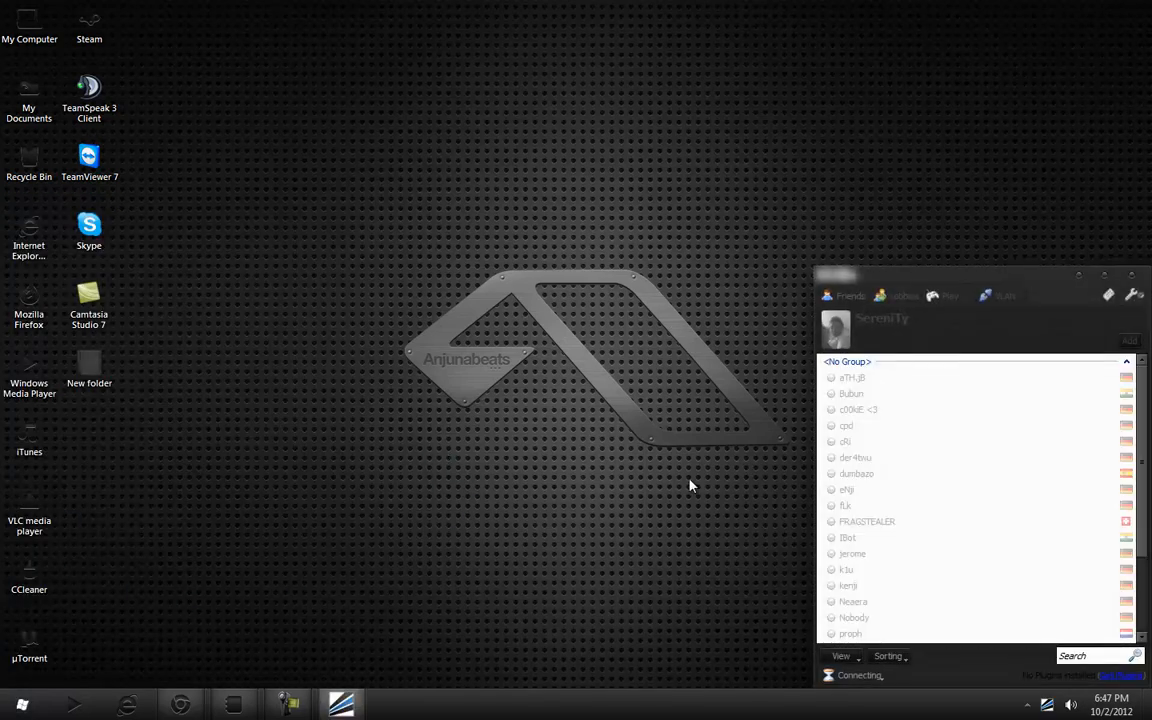
mouse_move(875, 444)
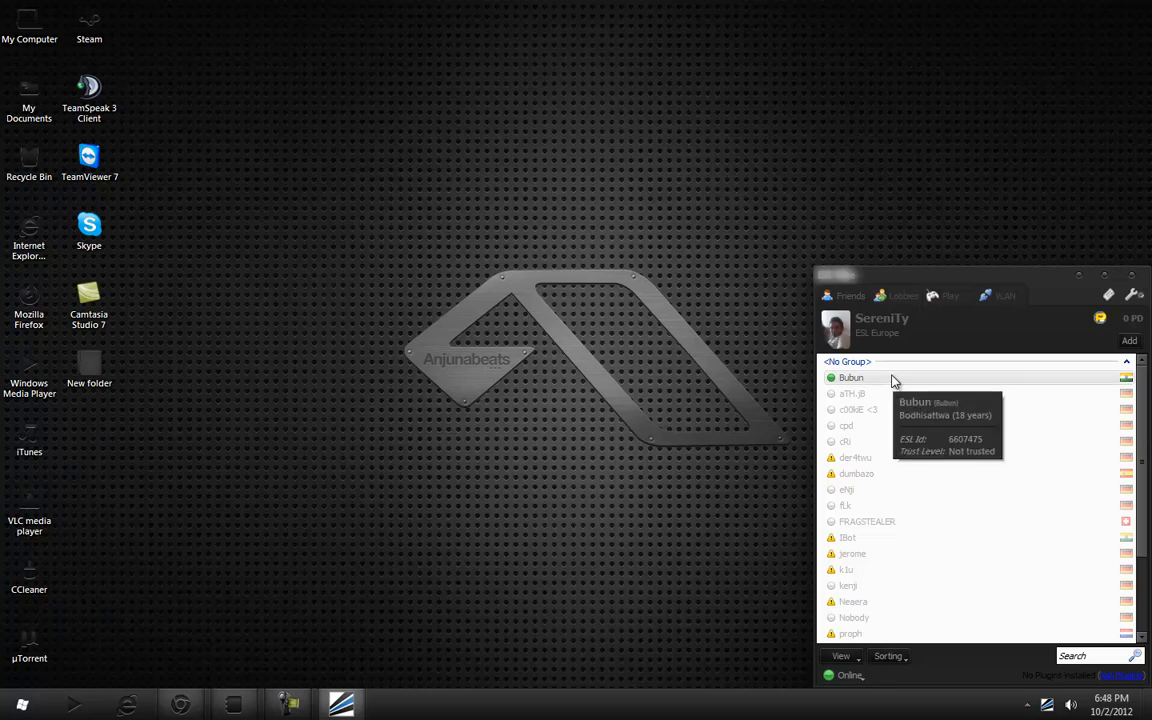
mouse_move(1000, 383)
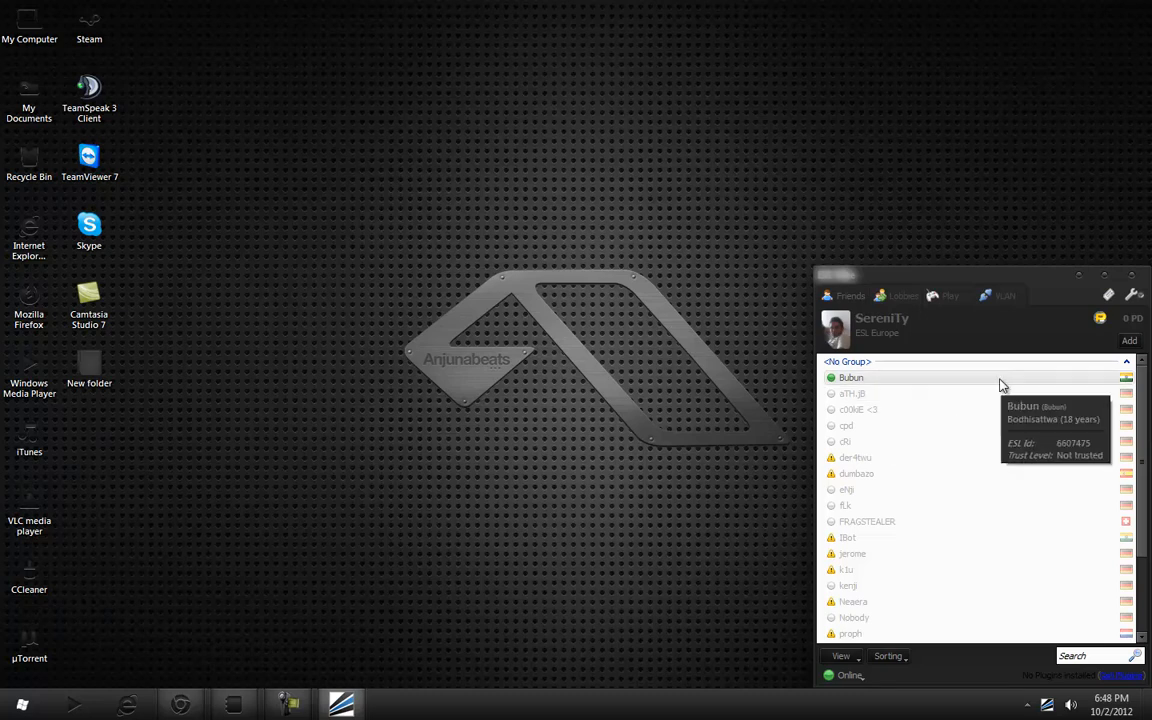
mouse_move(749, 347)
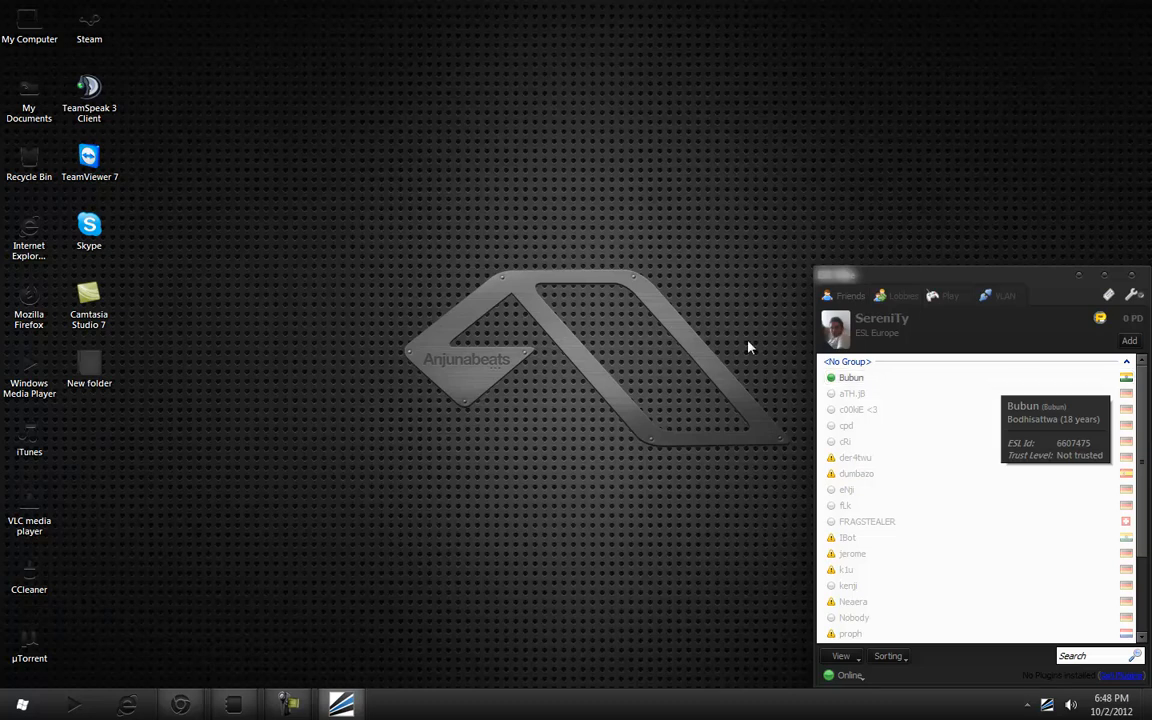
mouse_move(1025, 363)
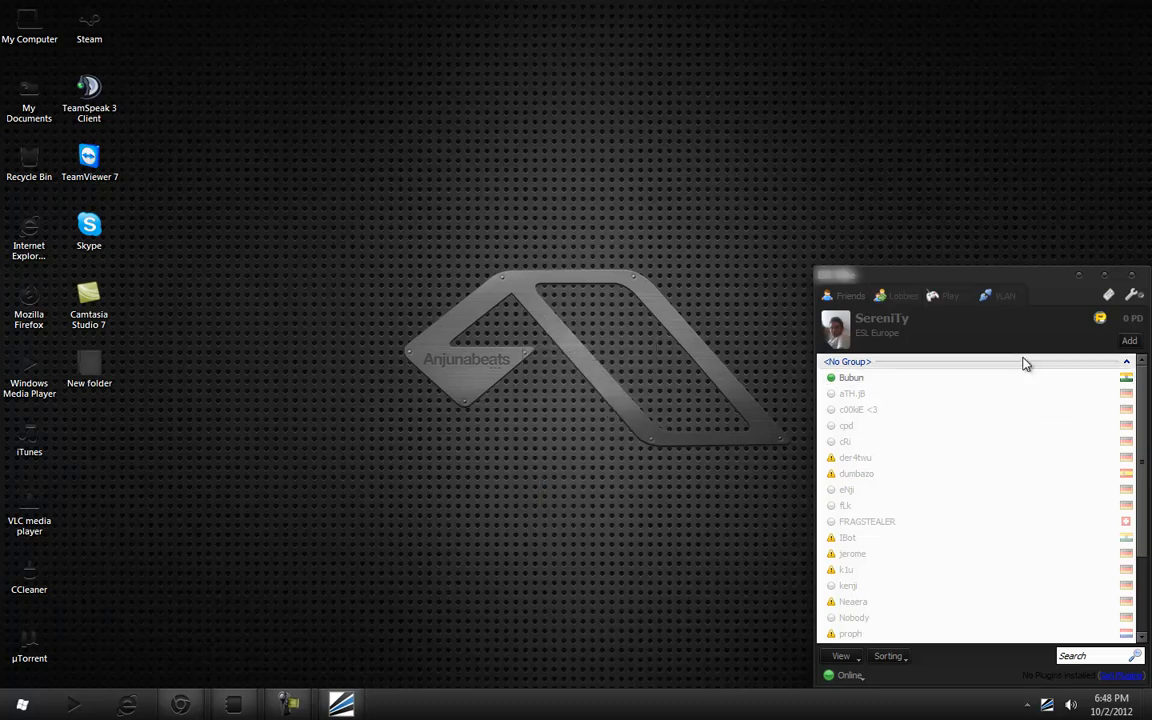
mouse_move(870, 426)
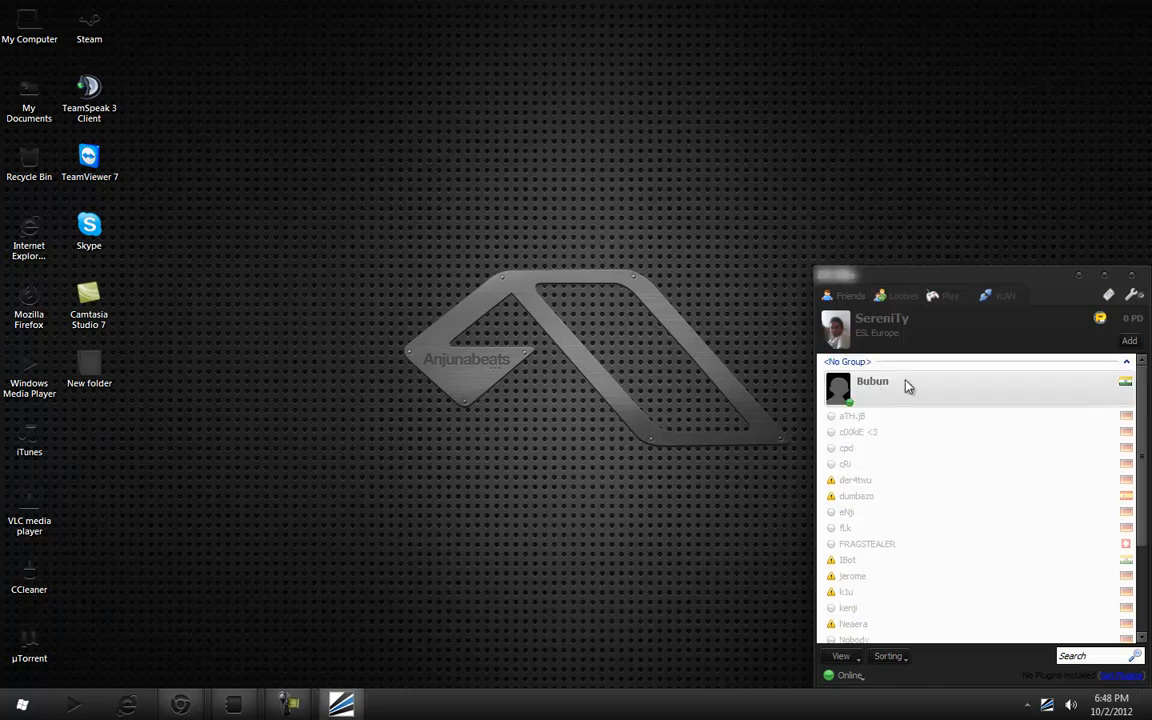
scroll("down", 3)
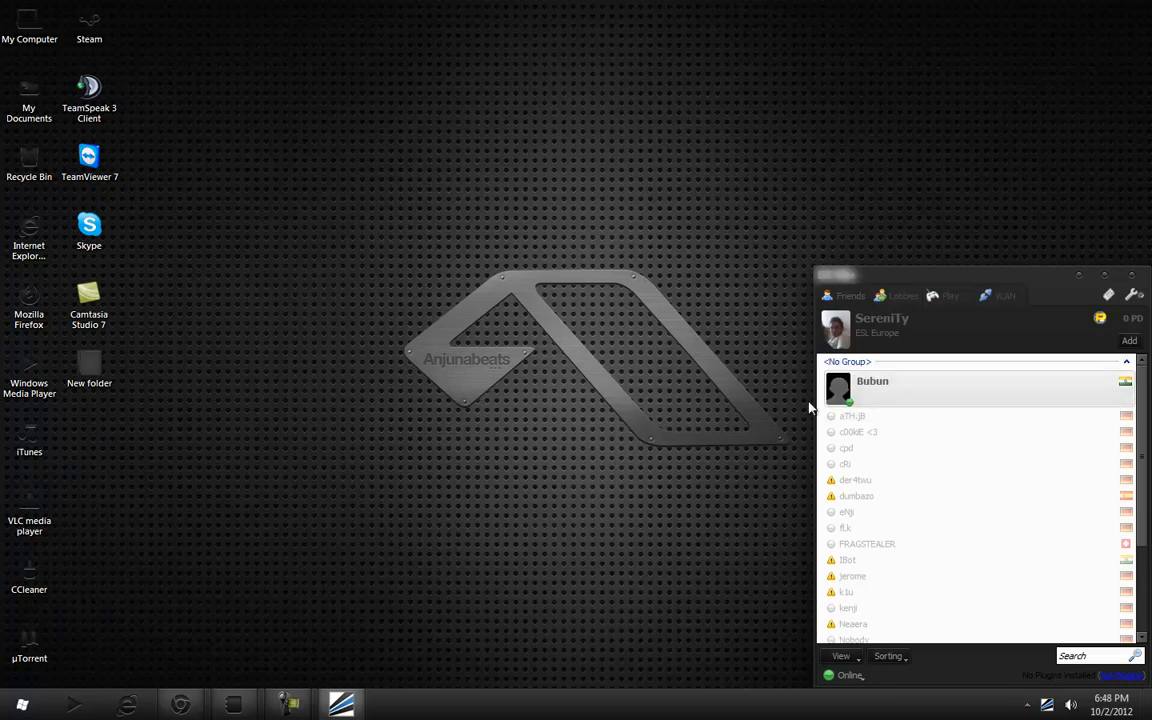
scroll("down", 3)
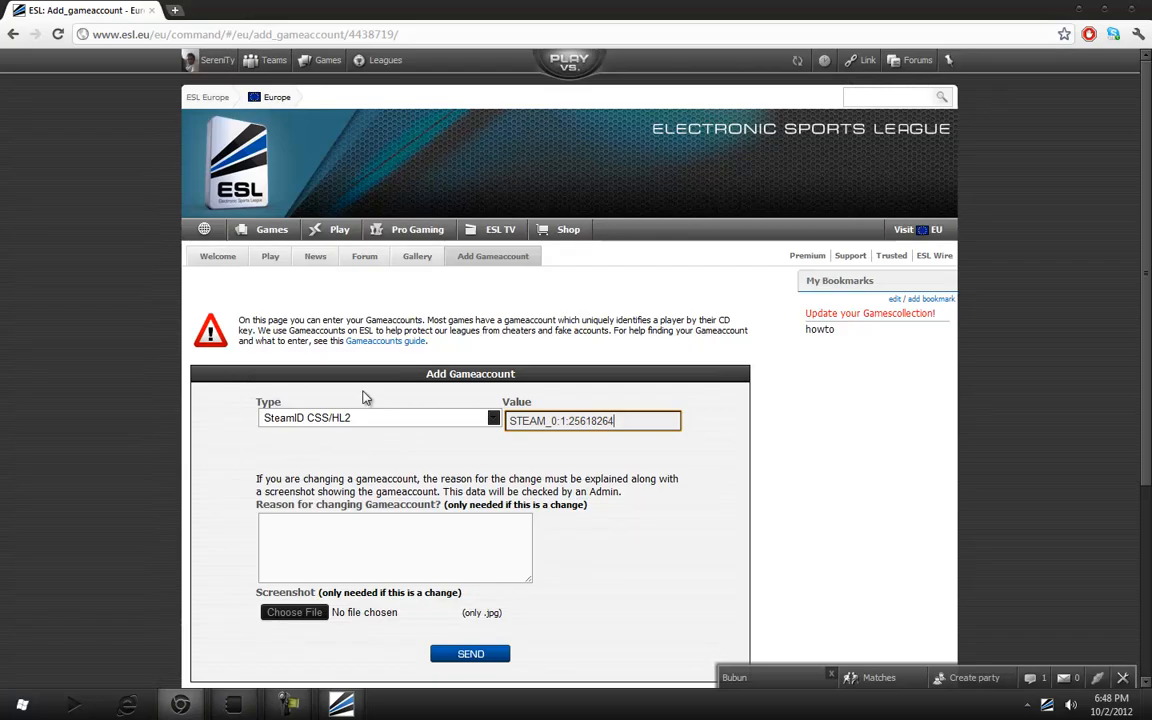
Submit the SteamID CSS/HL2 game account, then open the VERSUS match finder.
left_click(173, 11)
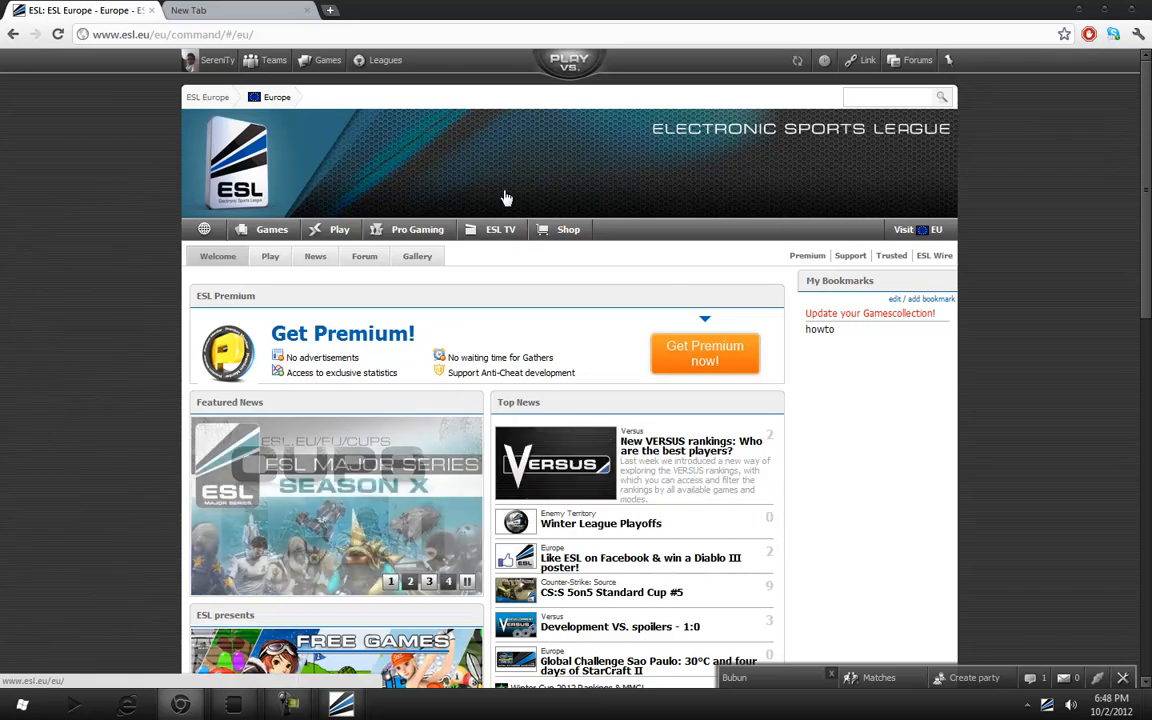
mouse_move(597, 65)
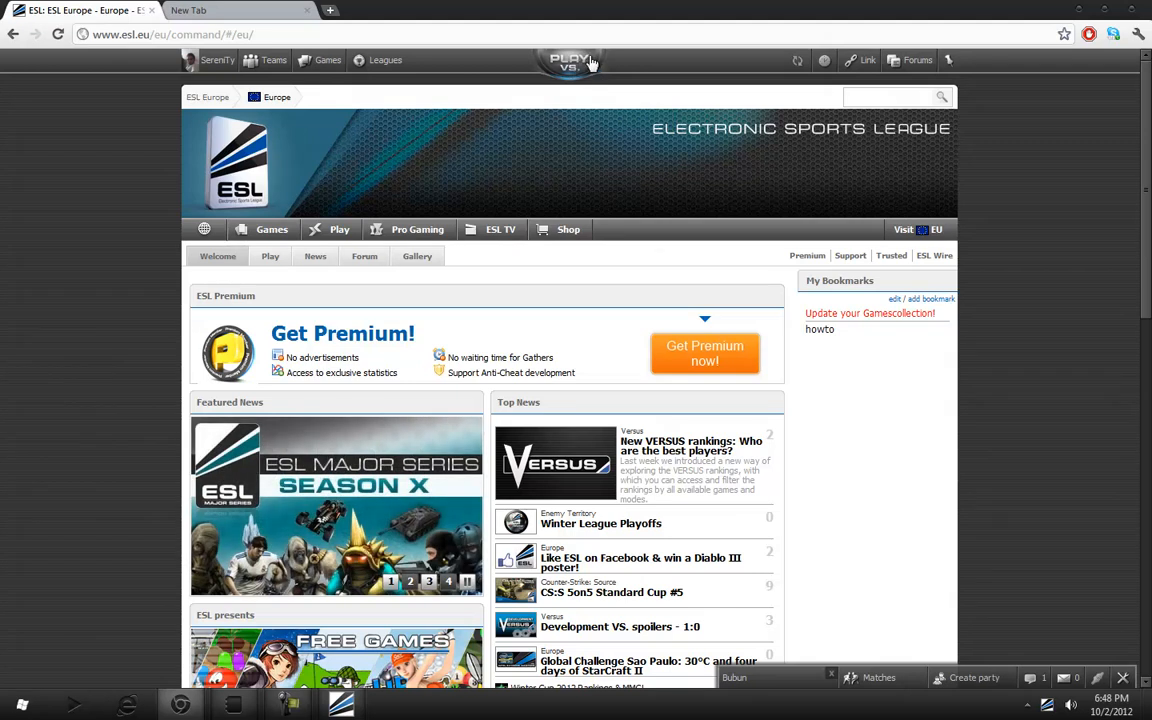
left_click(576, 60)
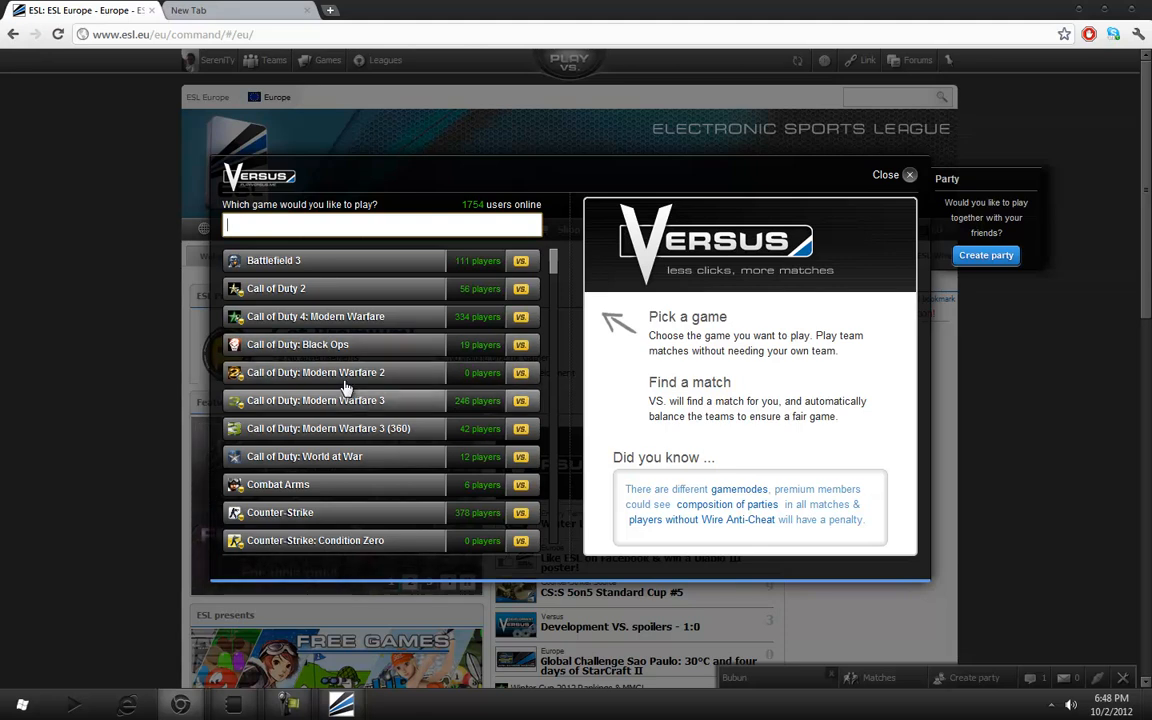
Choose Counter-Strike: Source, pick a region and start a 5on5 match search.
scroll("down", 3)
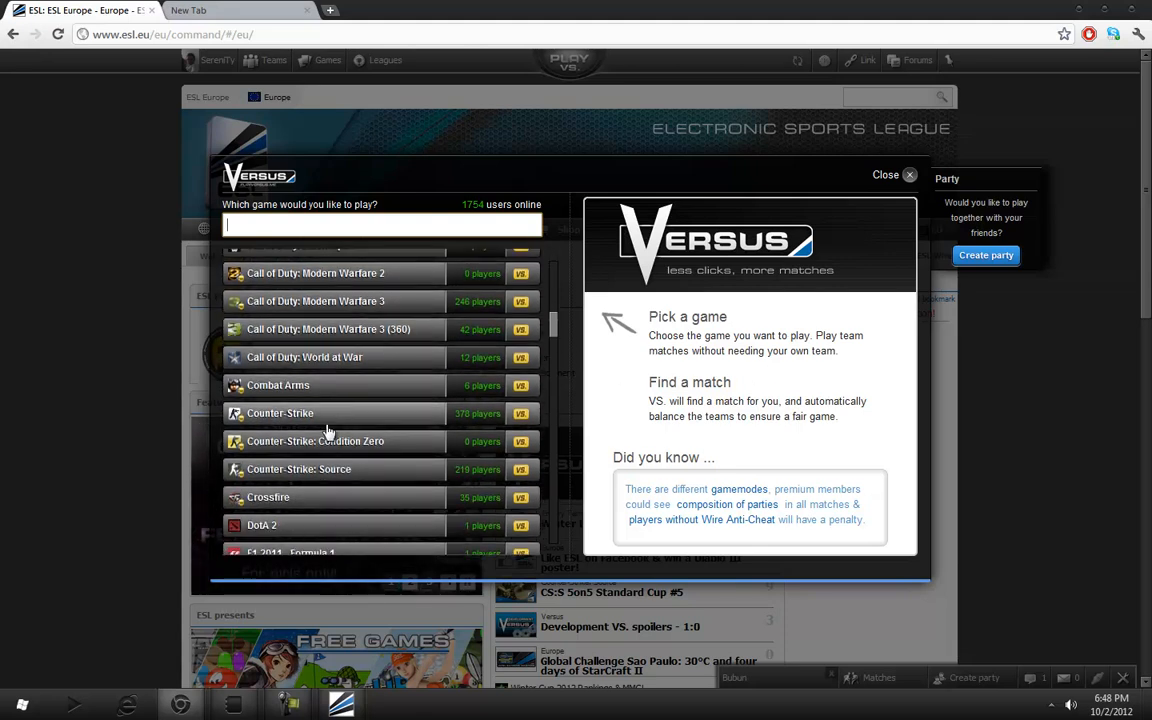
left_click(330, 469)
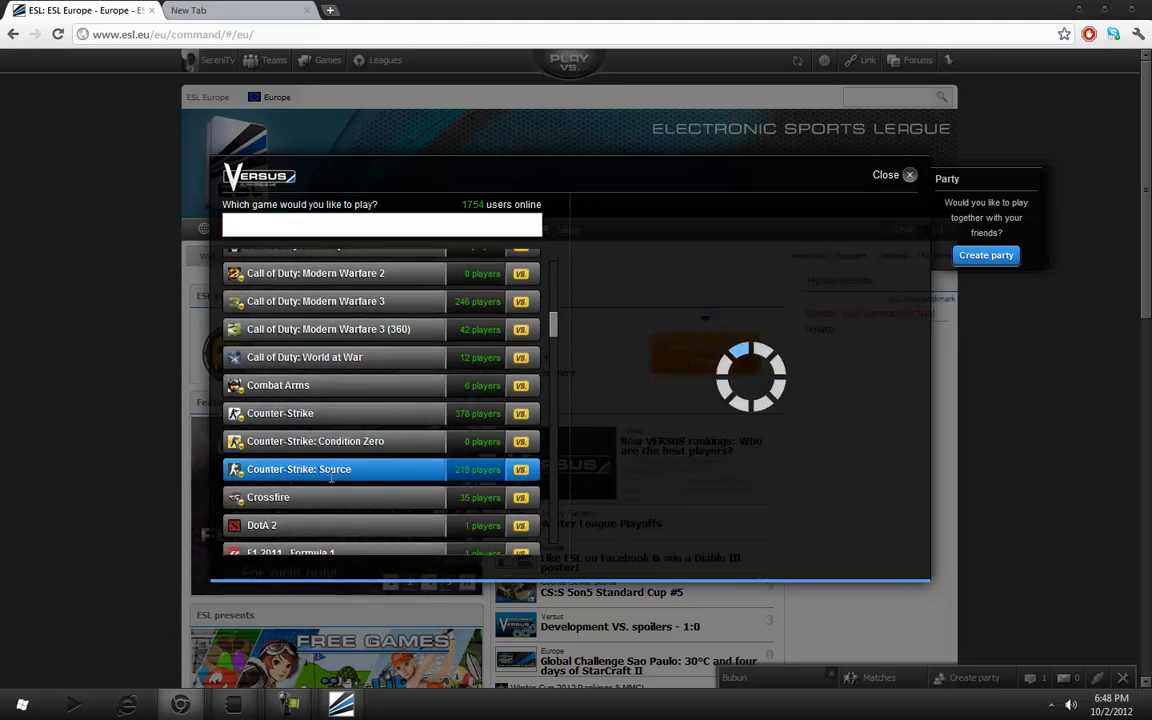
left_click(330, 469)
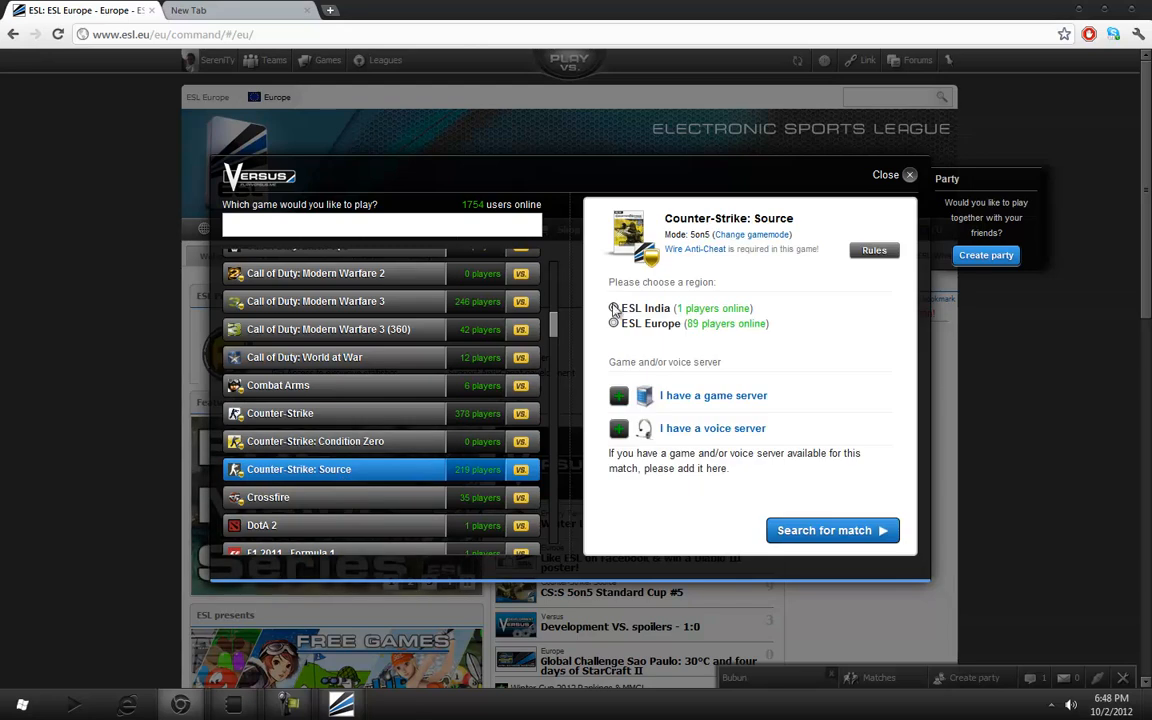
left_click(613, 323)
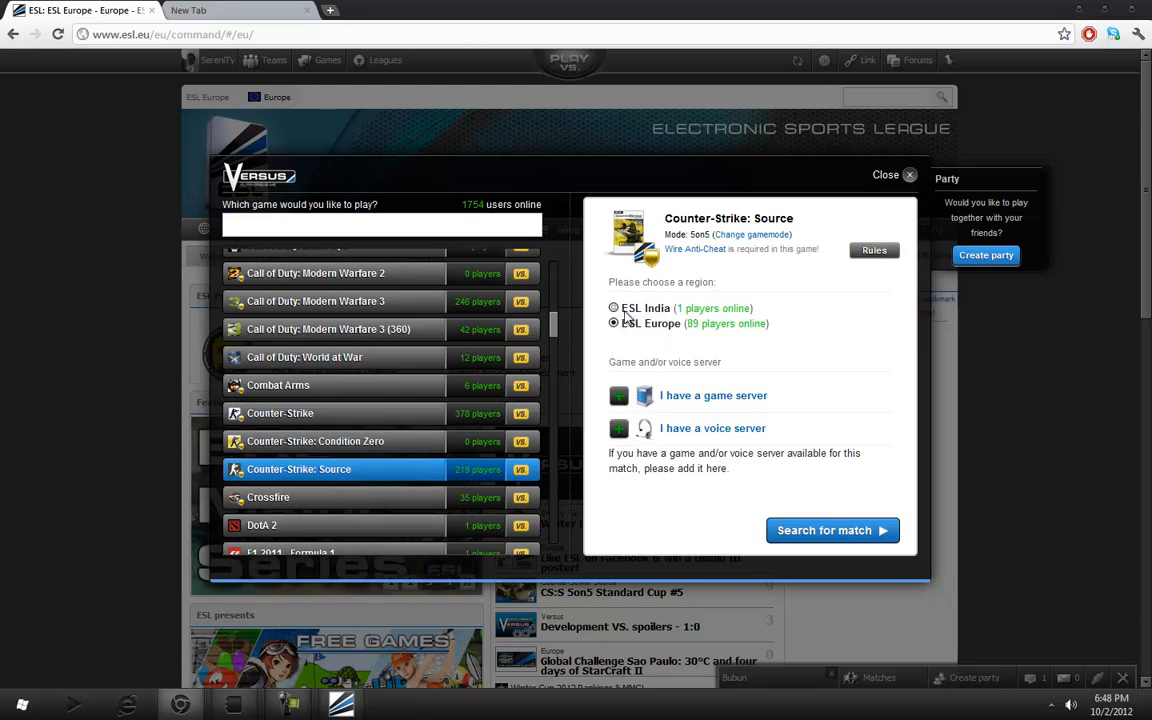
left_click(613, 308)
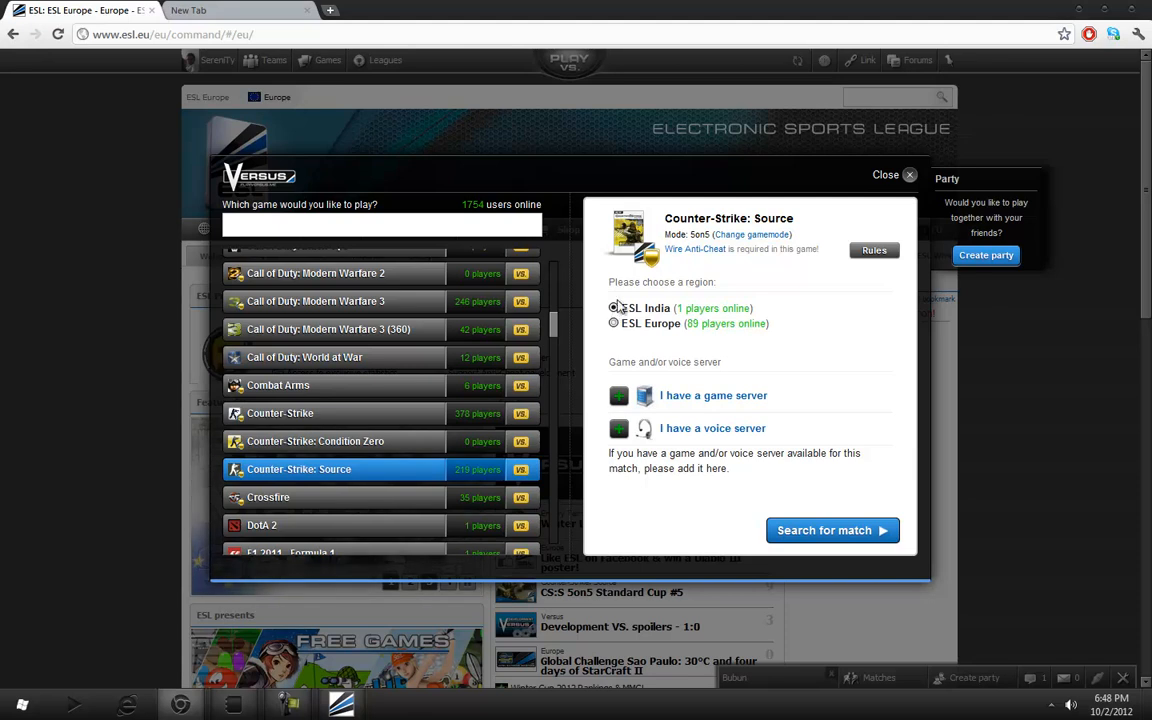
left_click(611, 308)
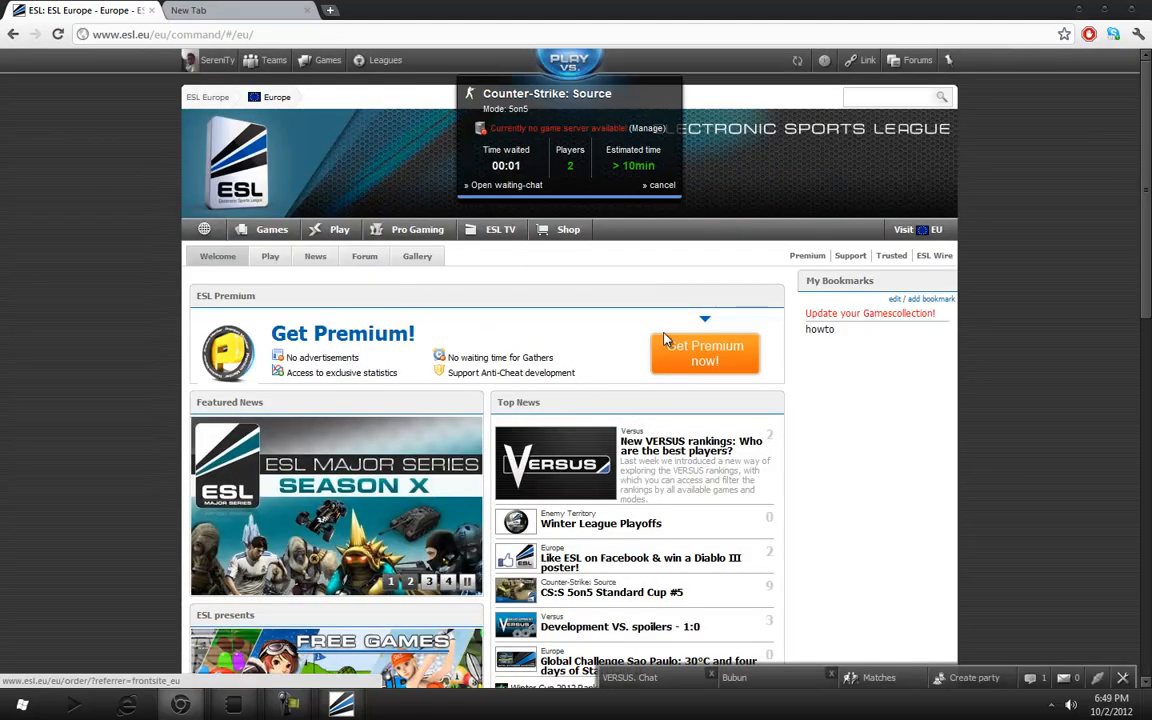
Dismiss the game server popup with no server and minimize the browser.
scroll("down", 3)
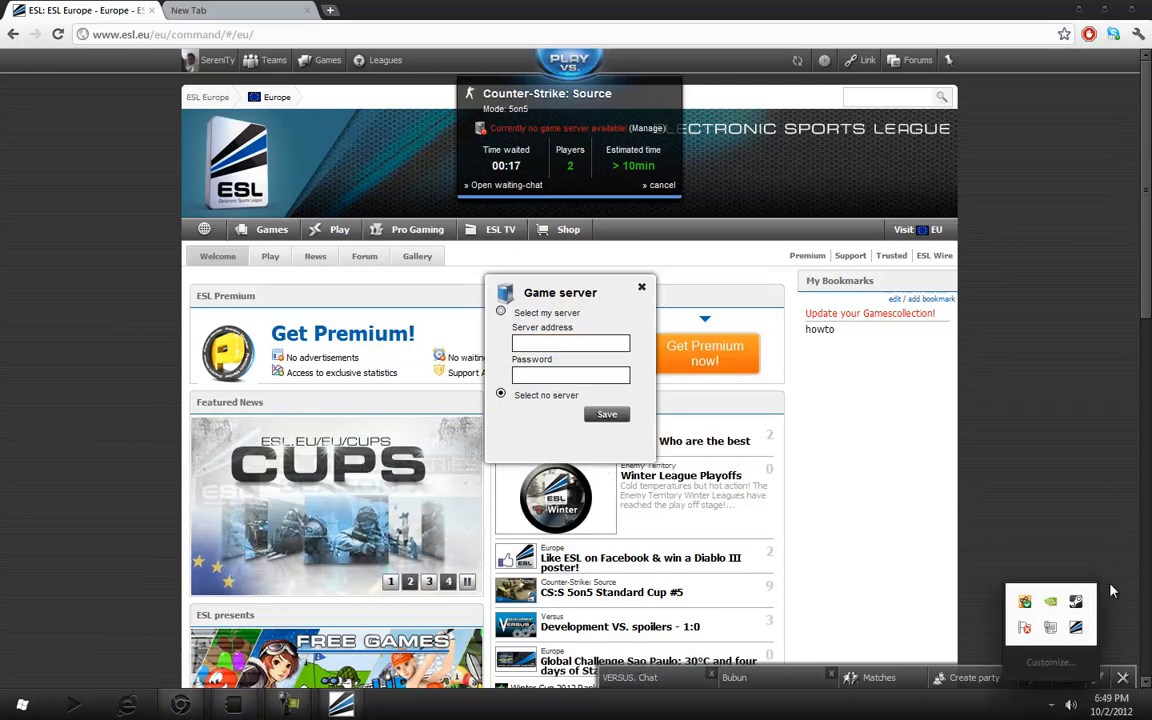
left_click(642, 287)
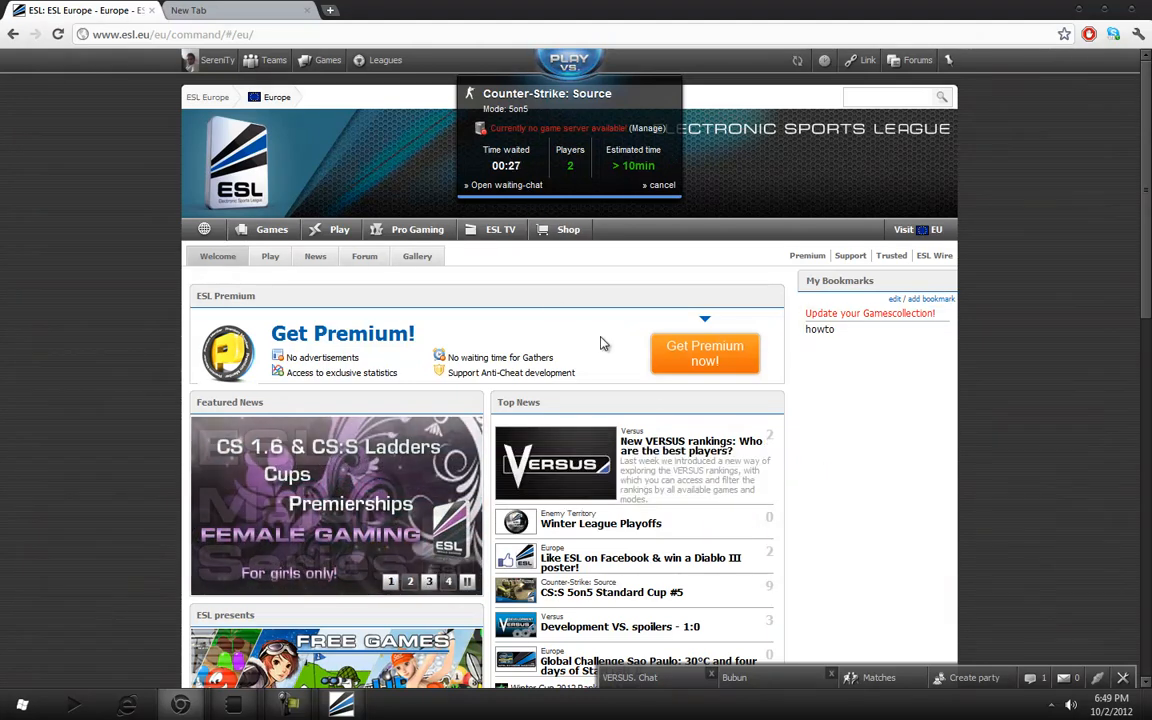
scroll("down", 3)
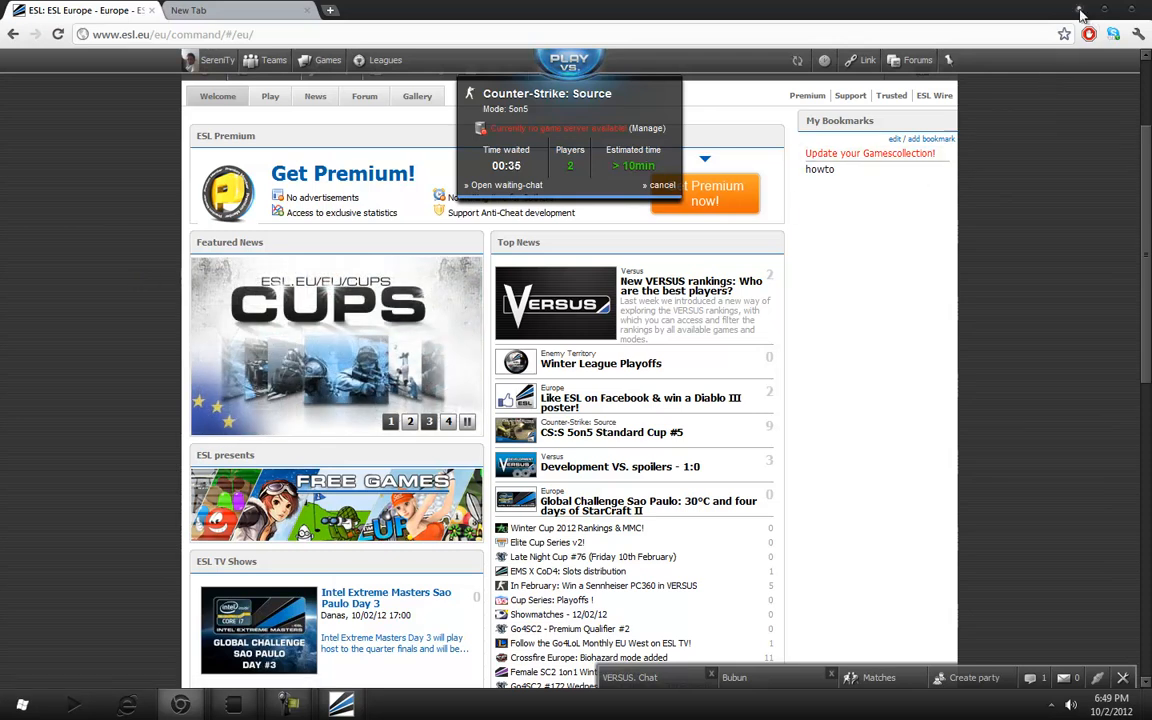
left_click(1088, 12)
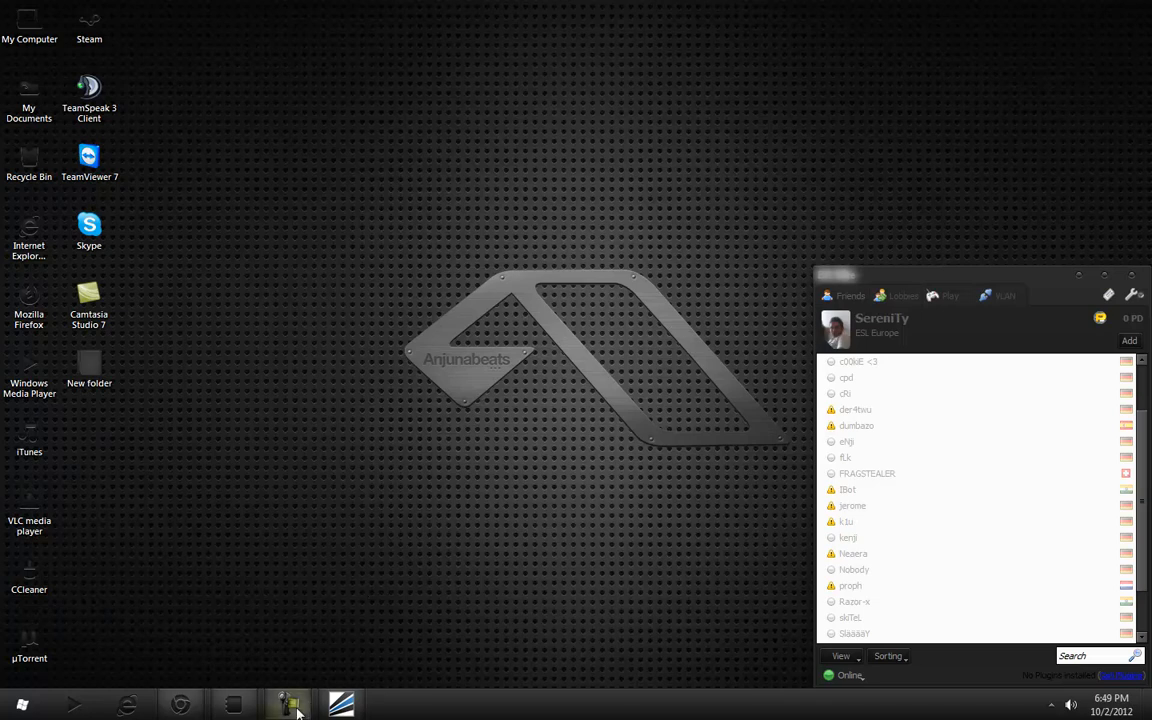
Bring up the Camtasia Recorder controls from the taskbar.
left_click(287, 697)
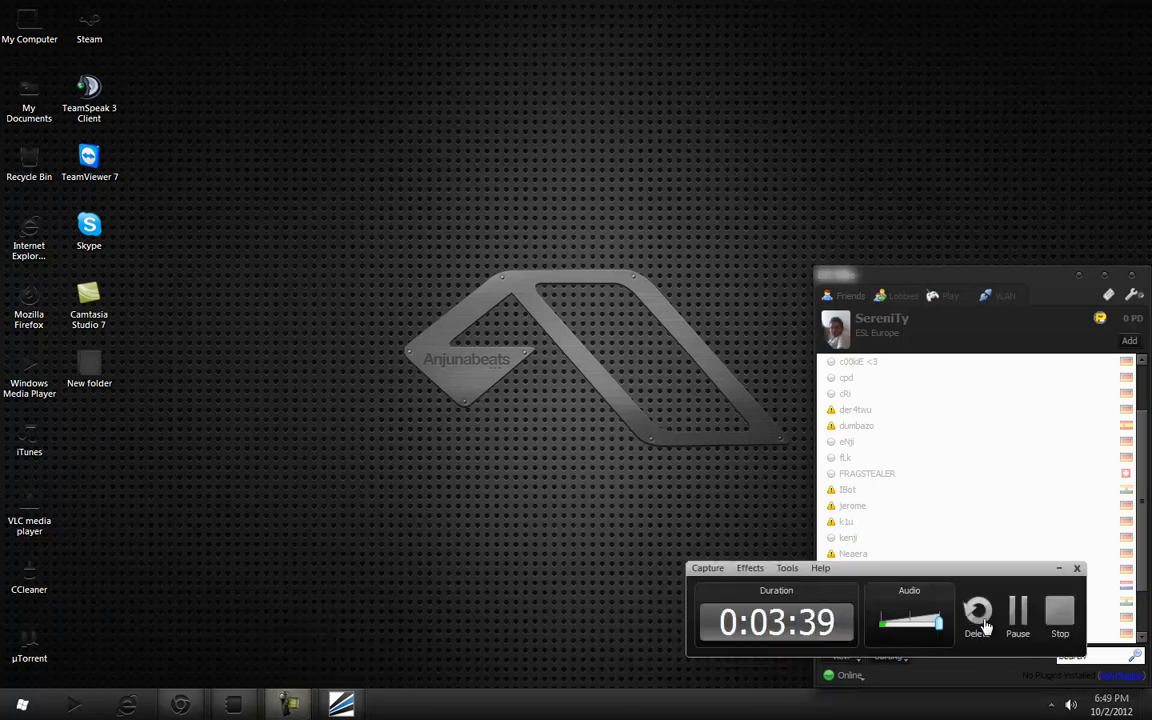